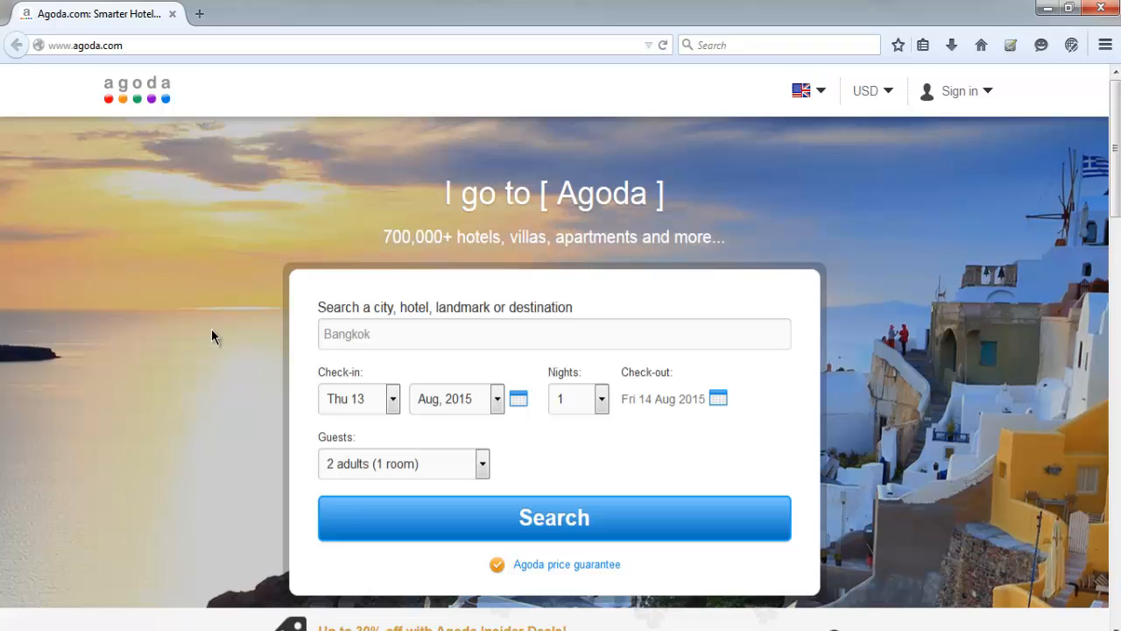
mouse_move(7, 181)
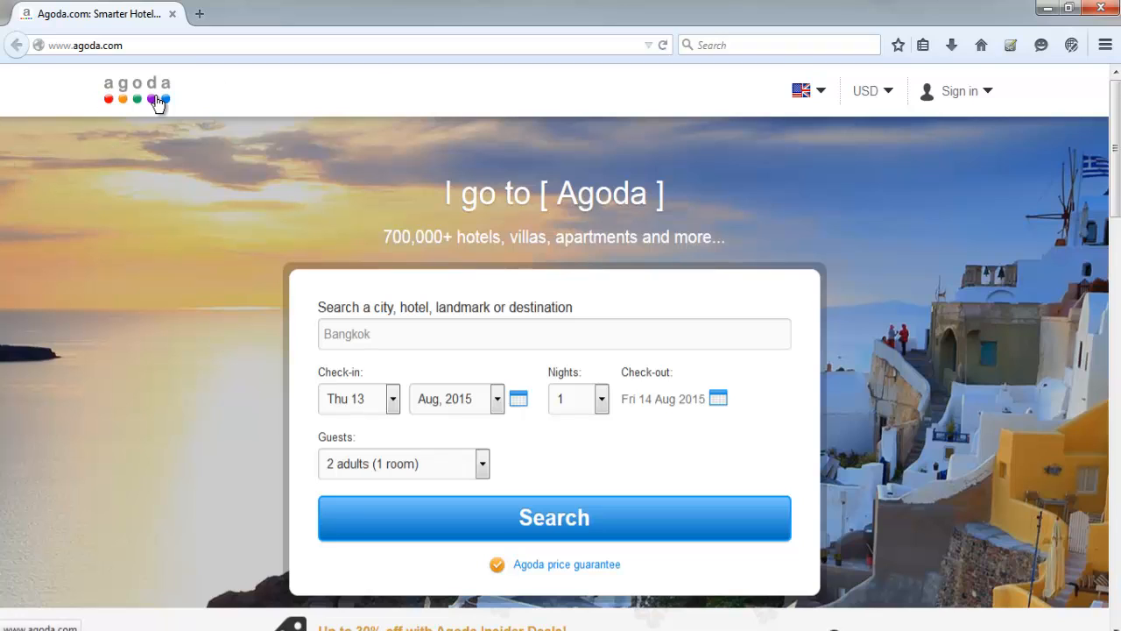
mouse_move(381, 324)
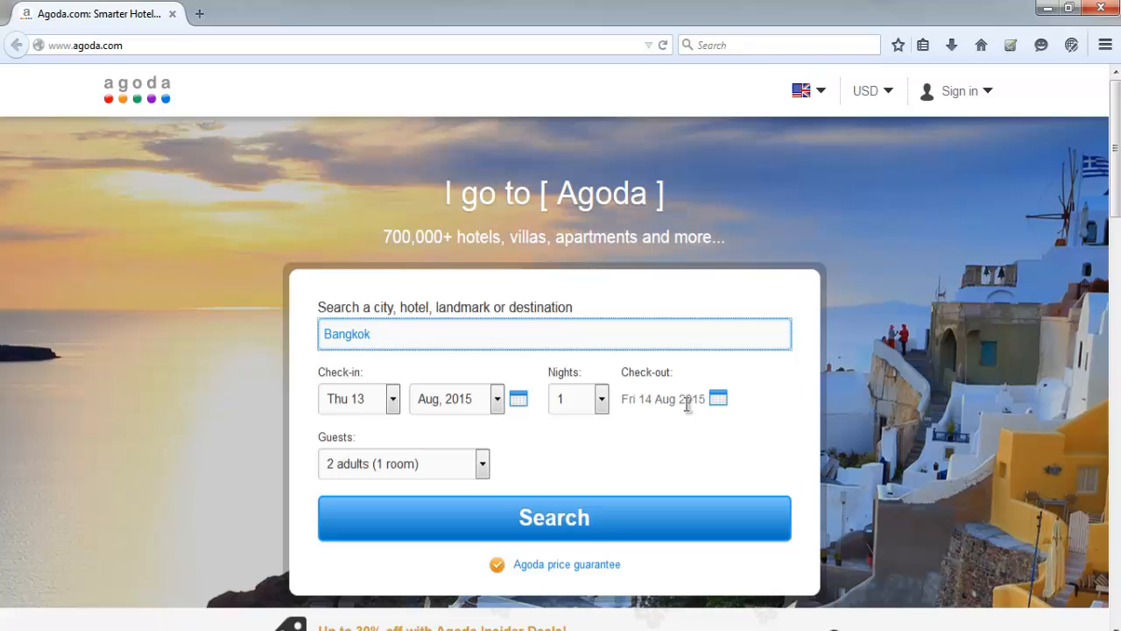
On Agoda, bring up Bangkok destination suggestions and close the guest choices unchanged
left_click(554, 334)
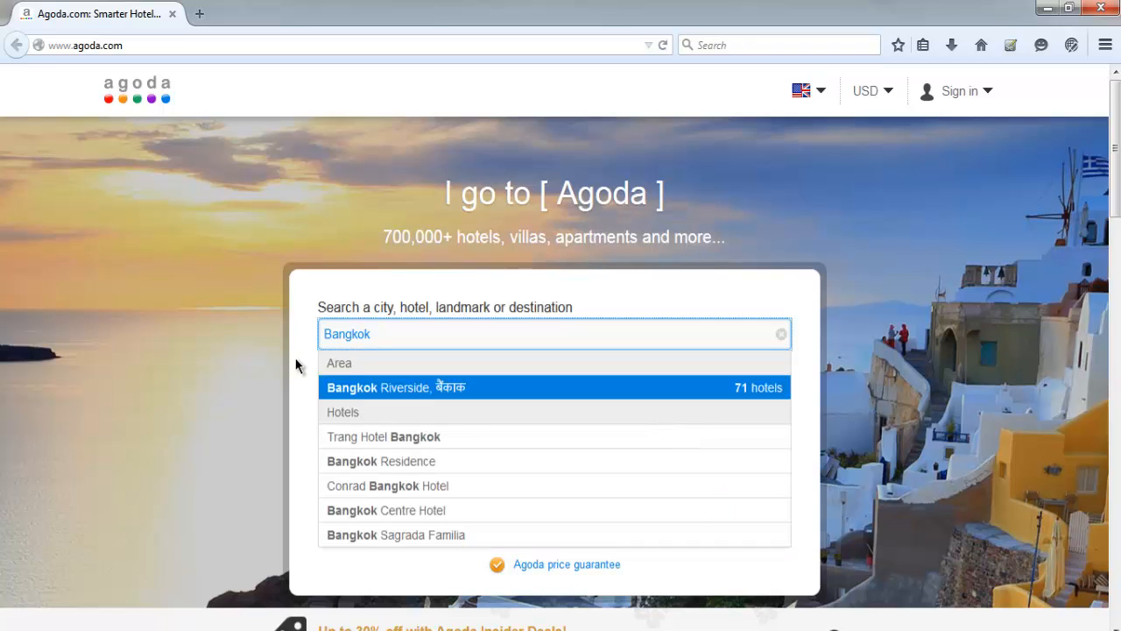
scroll("down", 3)
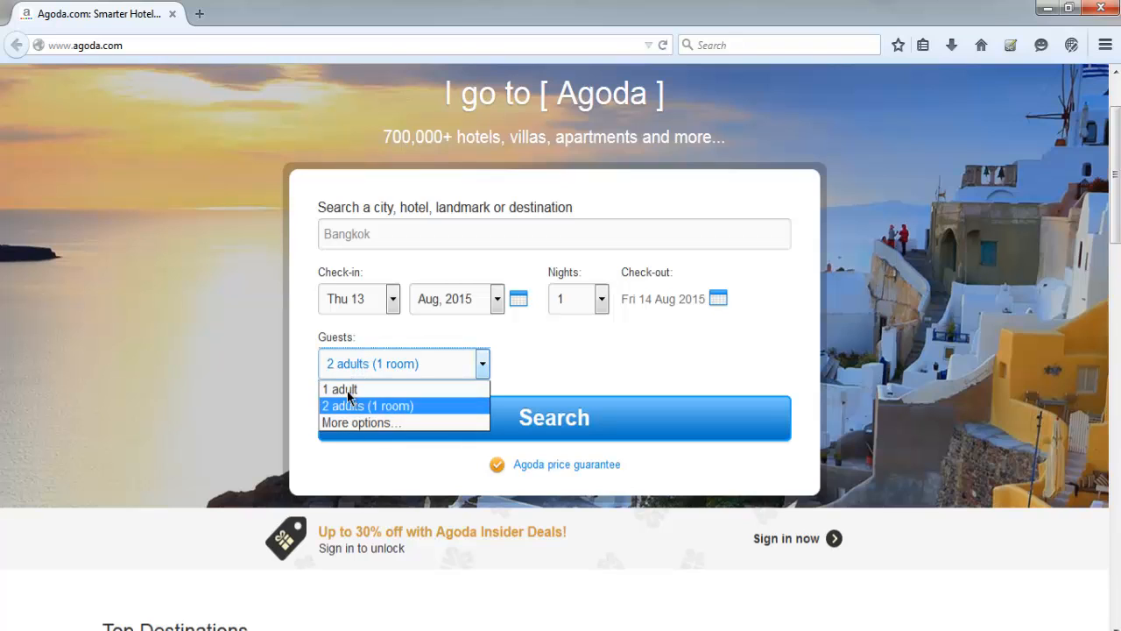
mouse_move(308, 392)
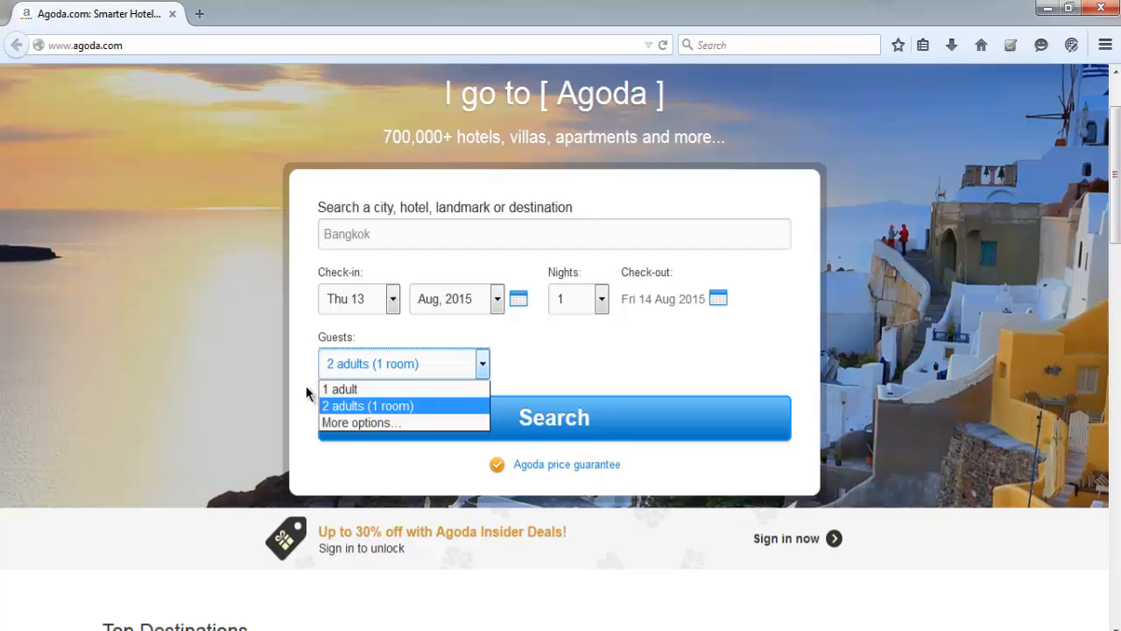
left_click(390, 406)
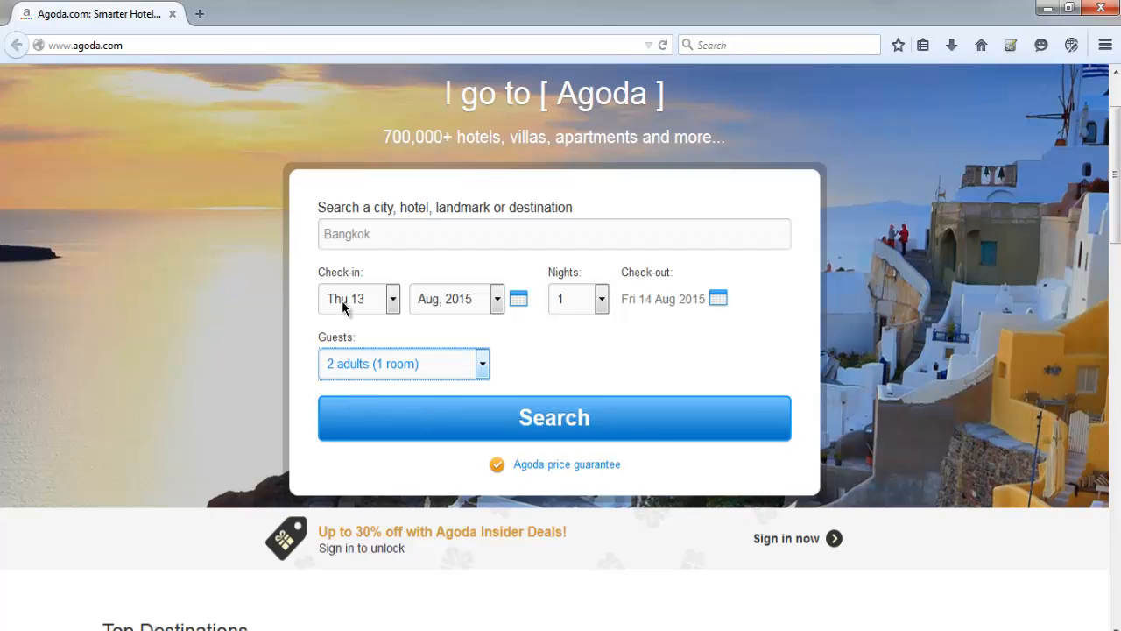
mouse_move(710, 334)
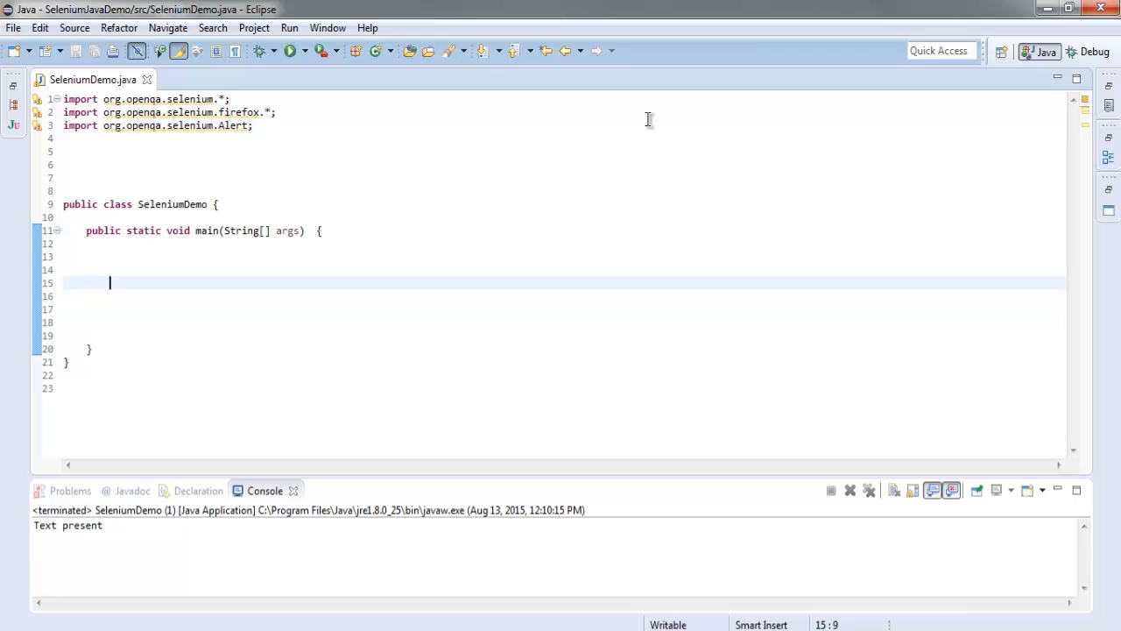
mouse_move(301, 114)
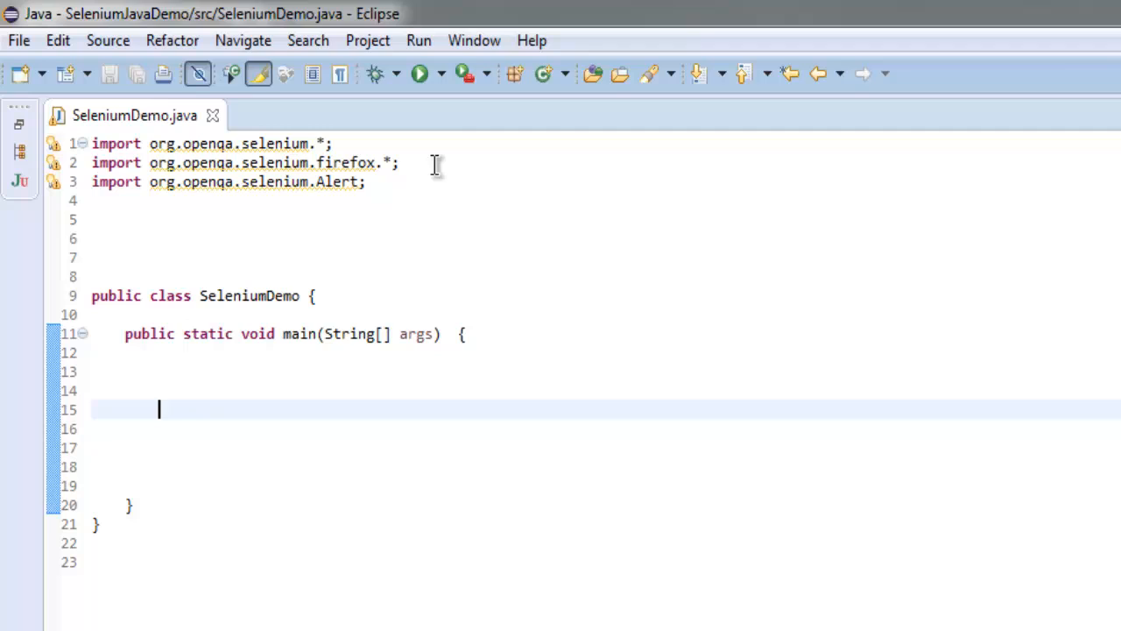
mouse_move(392, 184)
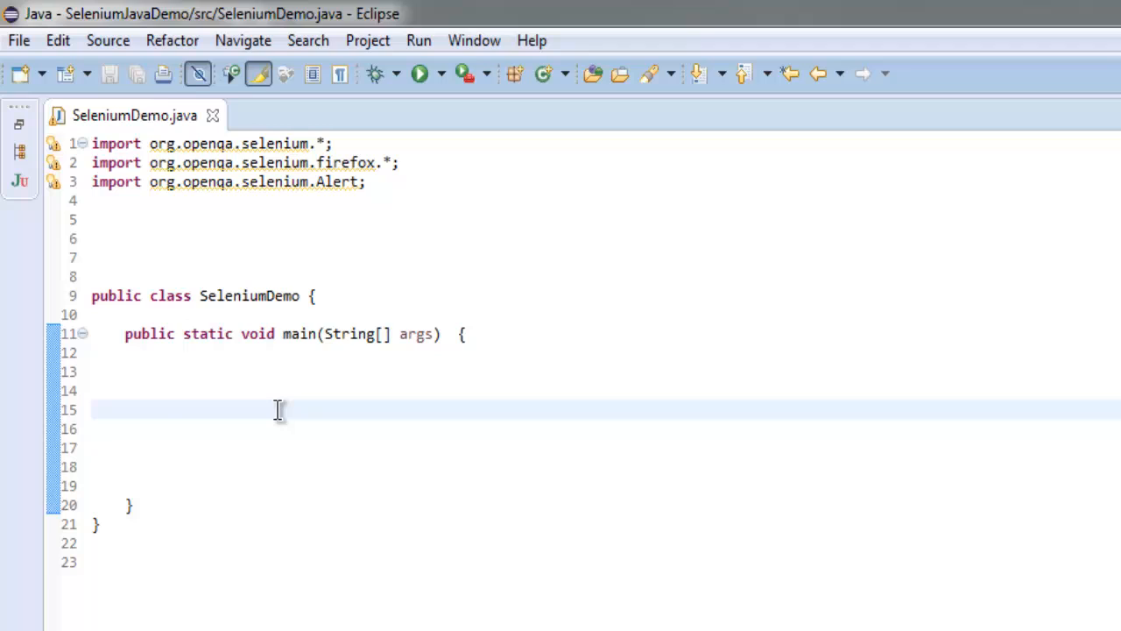
In main, add WebDriver driver = new FirefoxDriver(); and begin driver.get("")
type("WebDri")
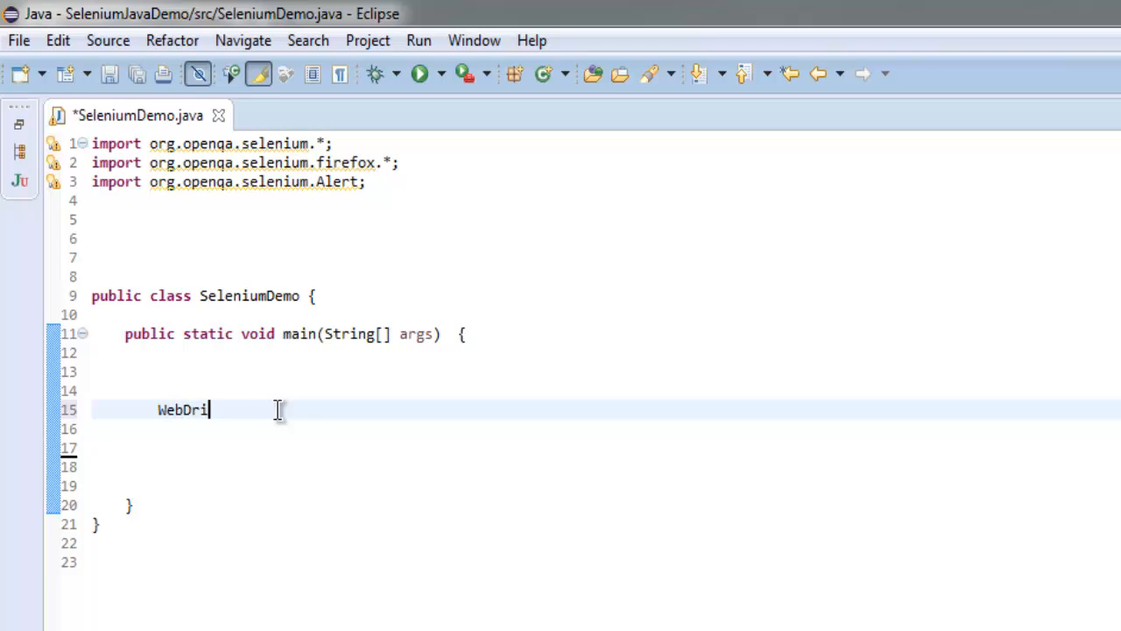
type("ver driver =")
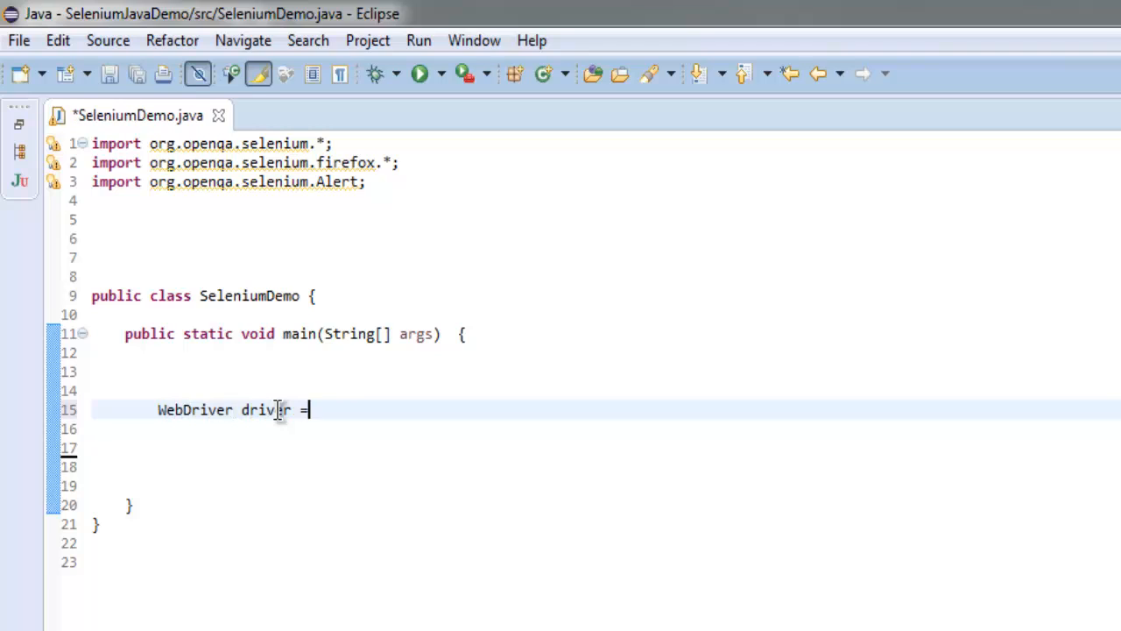
type("new Firef")
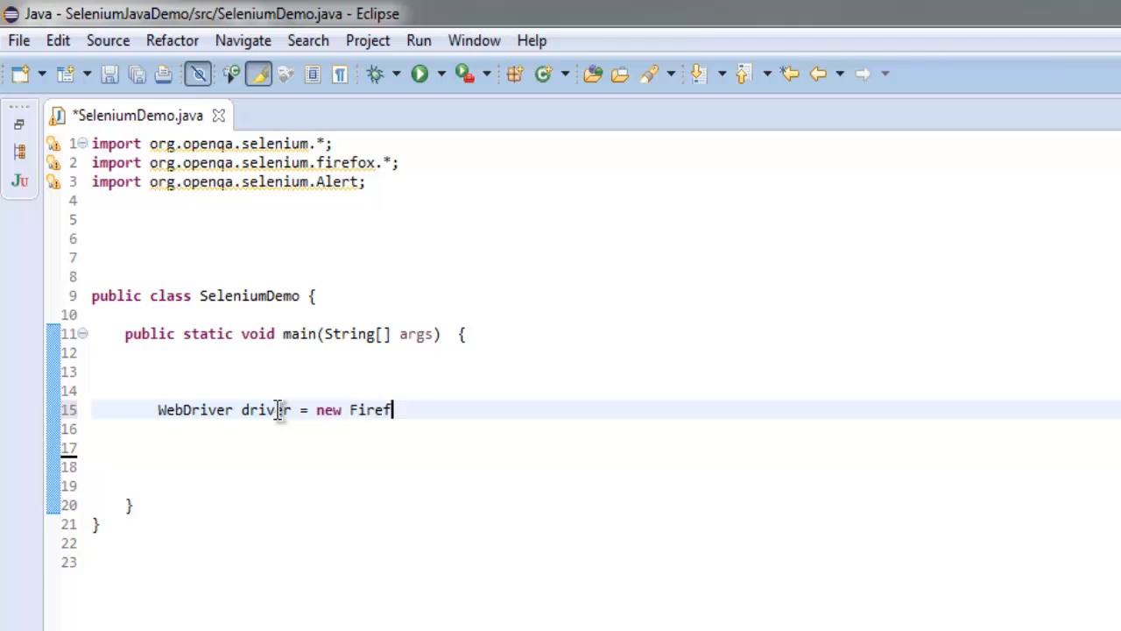
type("oxDriver();")
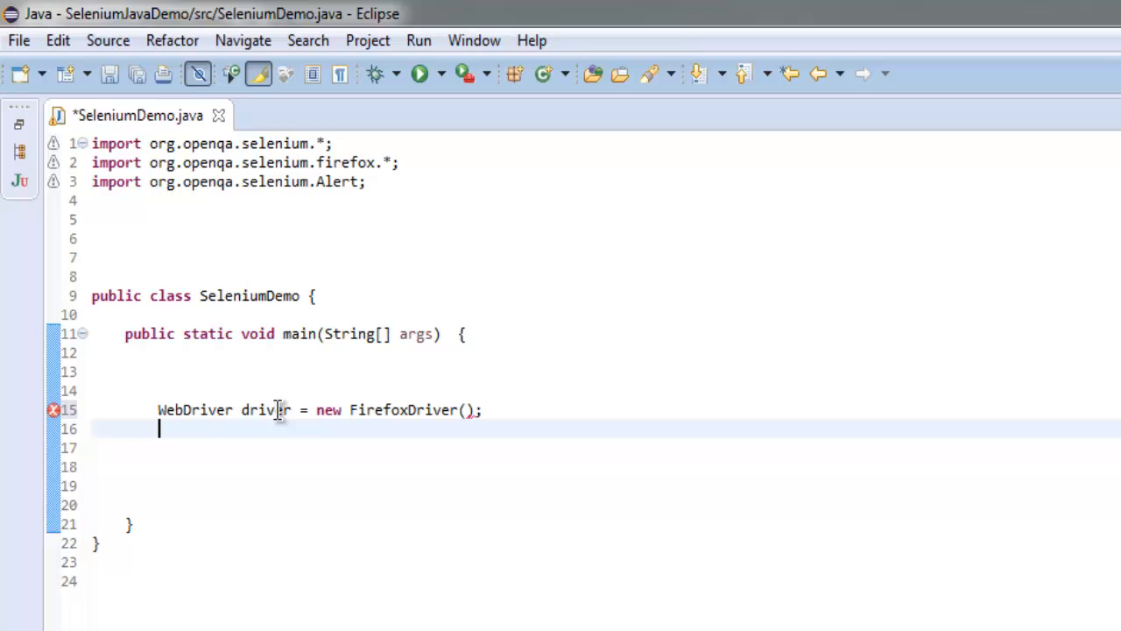
type("driver")
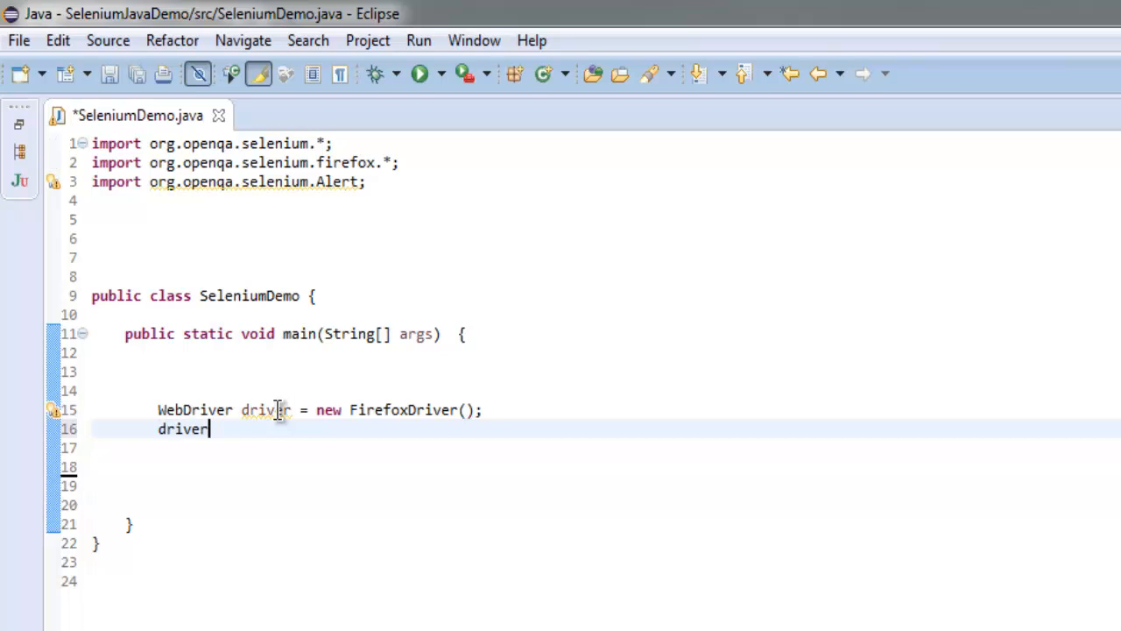
type(".get(\"\")")
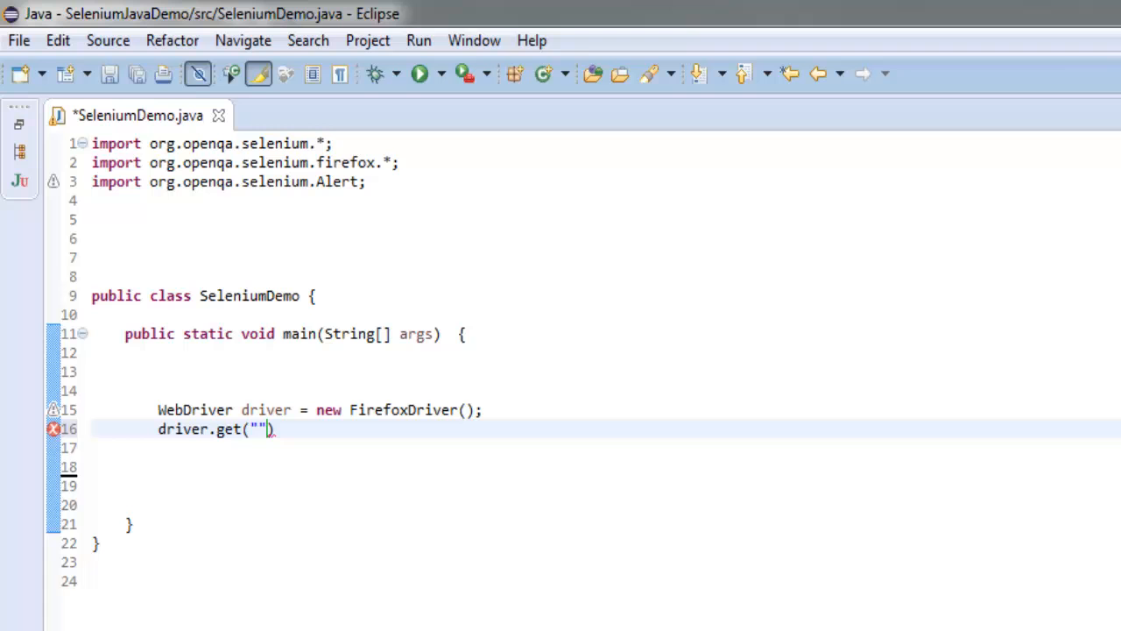
left_click(419, 74)
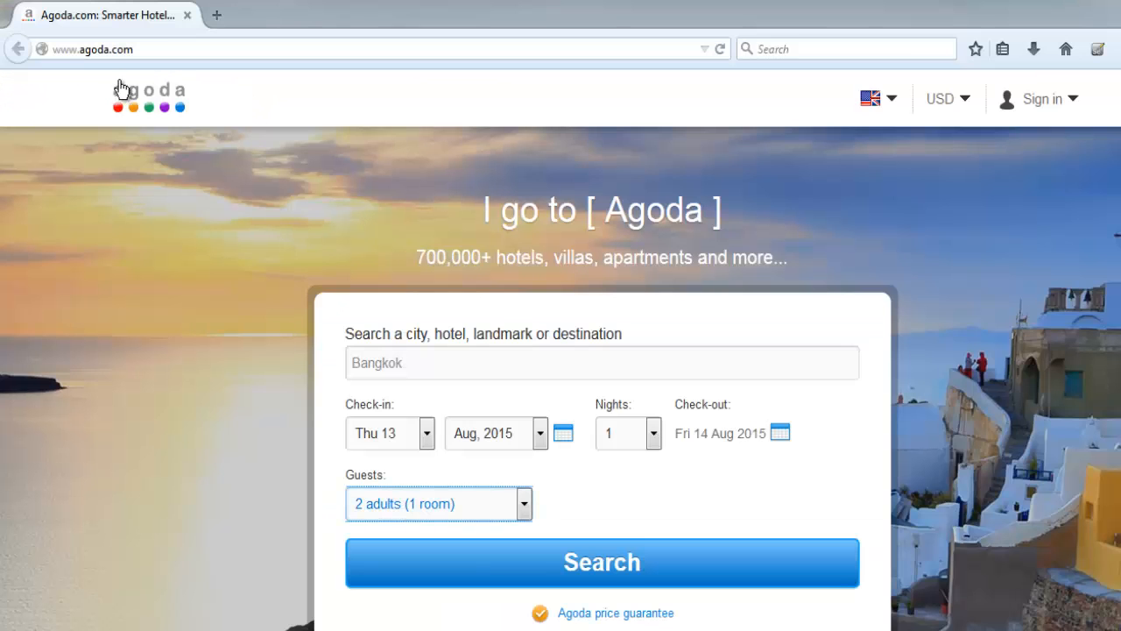
mouse_move(482, 414)
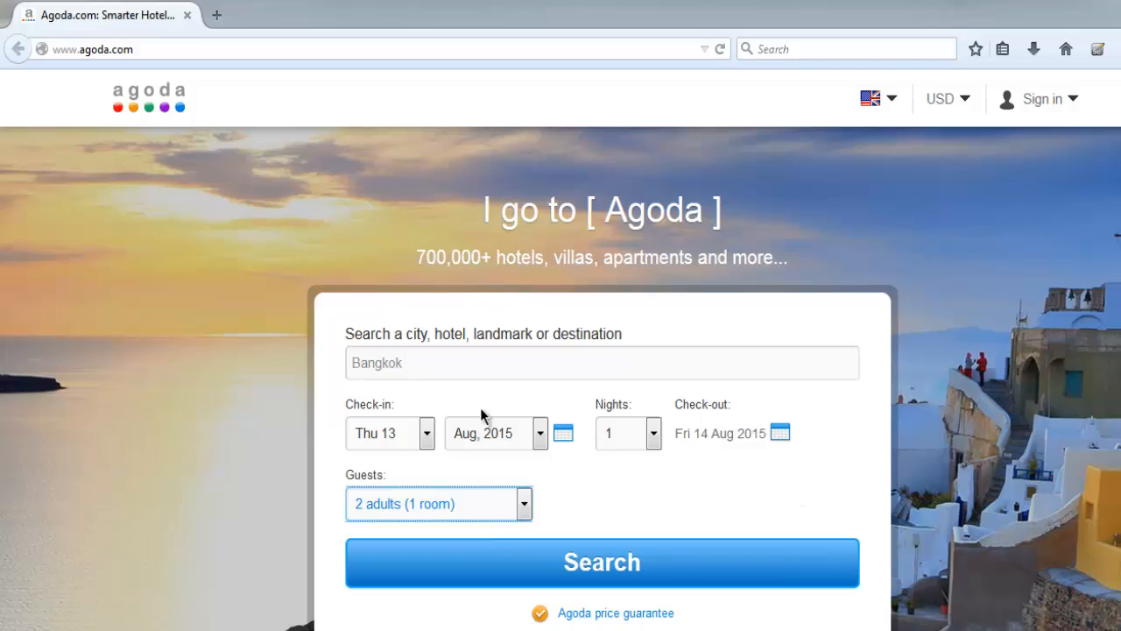
mouse_move(402, 469)
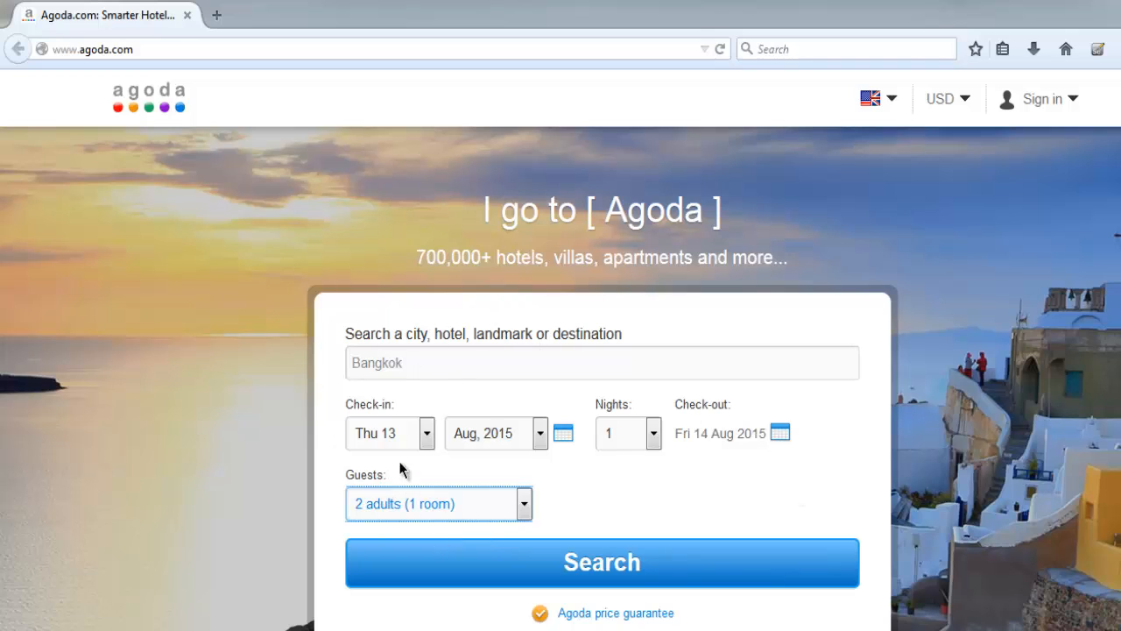
mouse_move(407, 502)
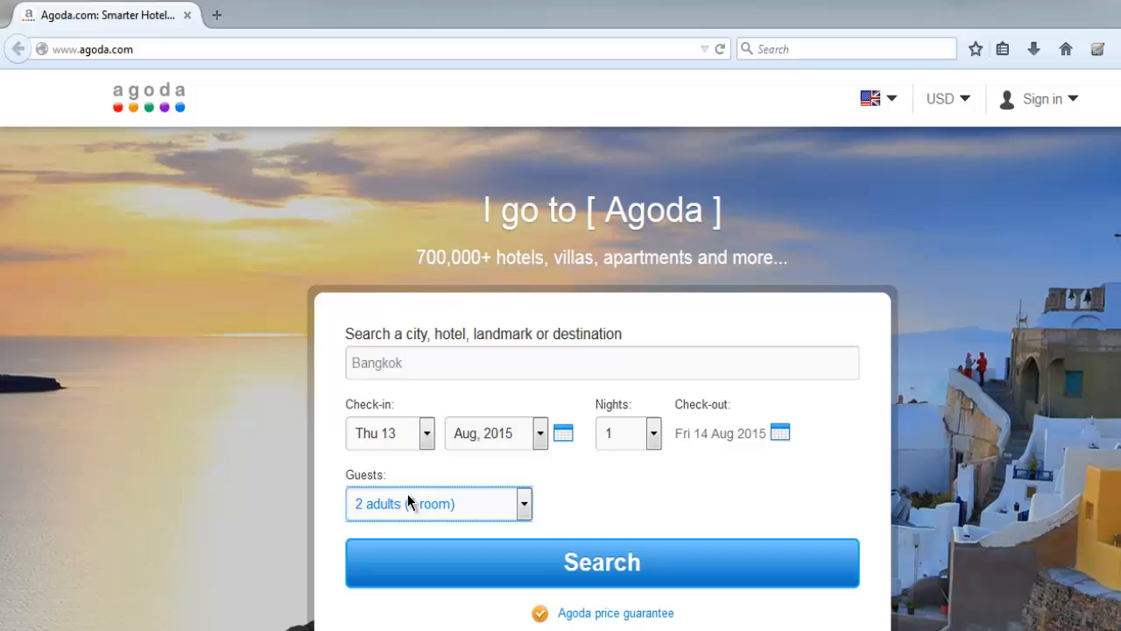
mouse_move(543, 525)
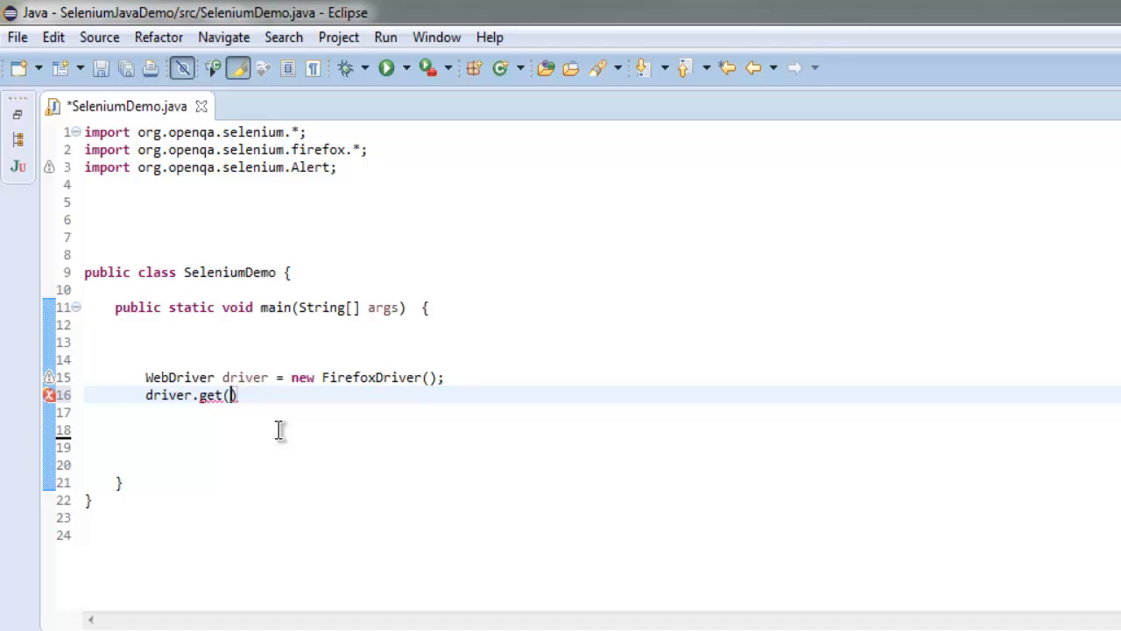
type("\"")
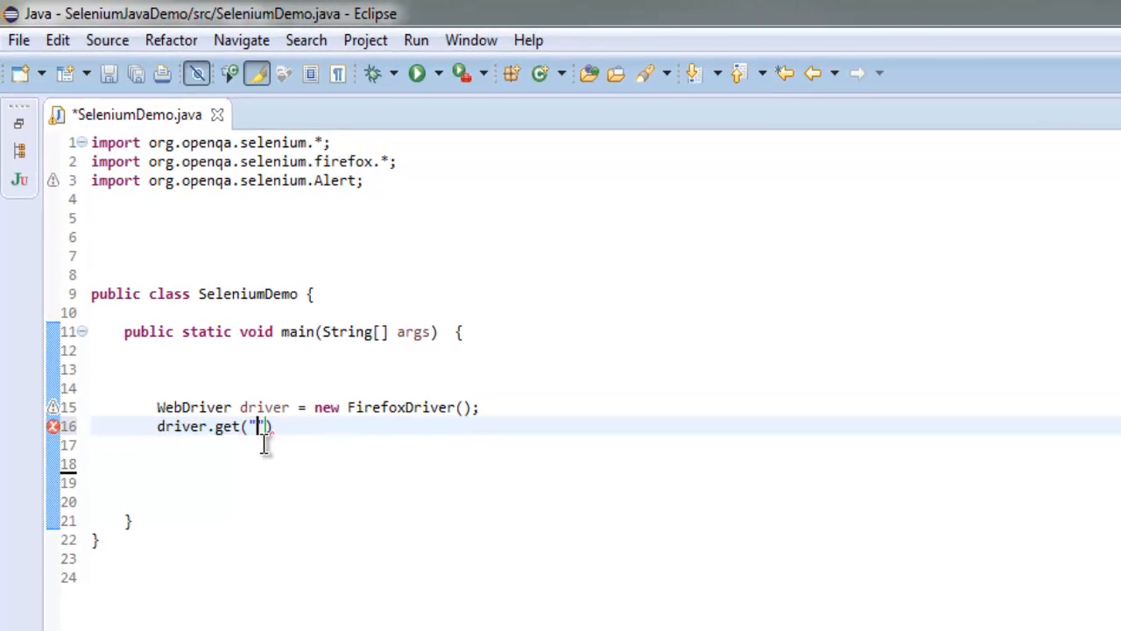
type("http://www.agoda.com/?ymsg=1&tick=634955861691")
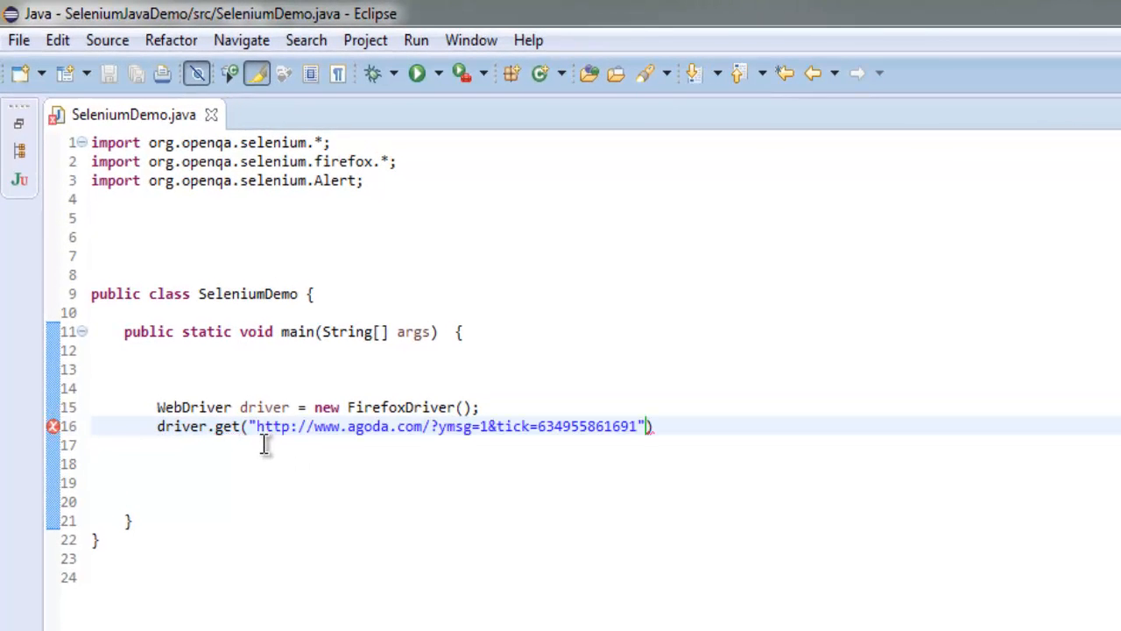
type(";")
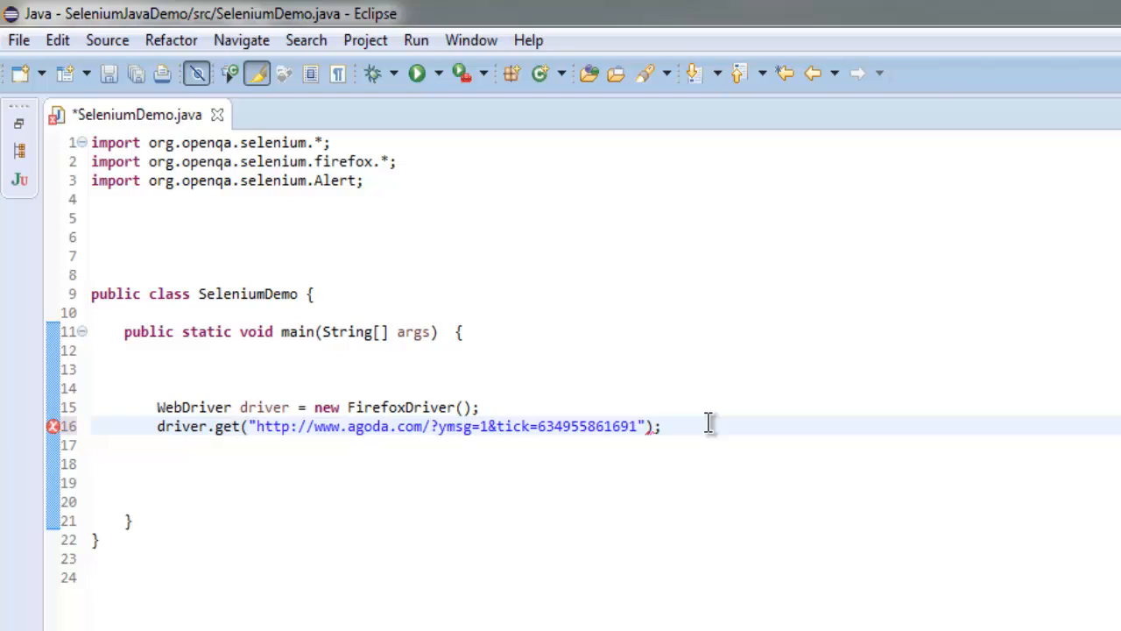
Add Alert alt = driver.switchTo().alert(); on line 18 and save the file
type("Al")
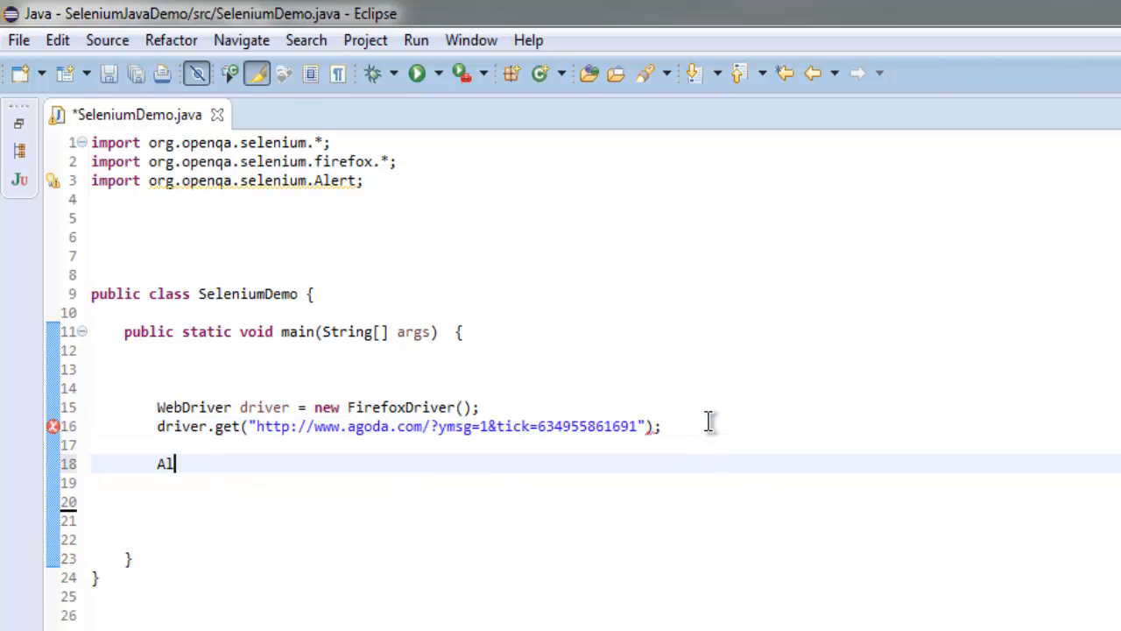
type("ert alt")
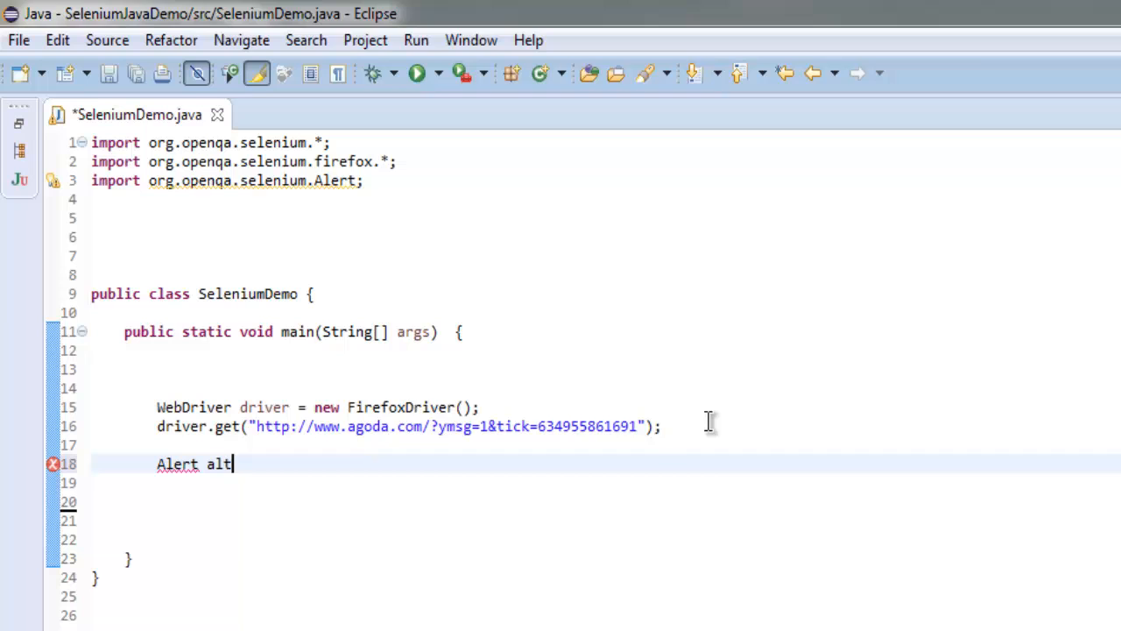
type("=")
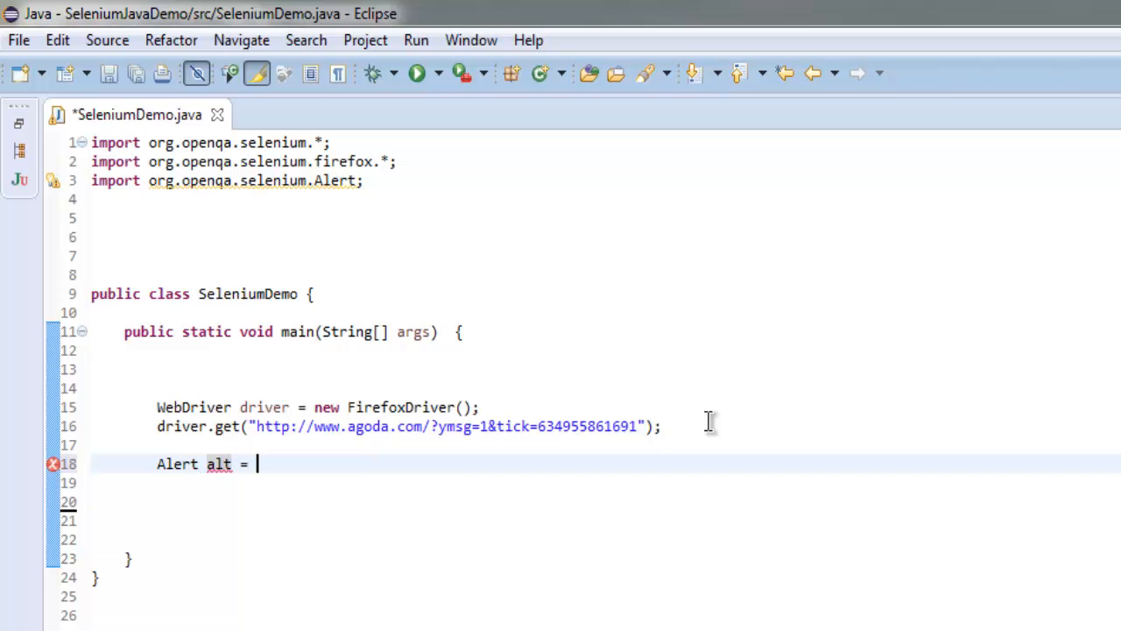
type("driver.")
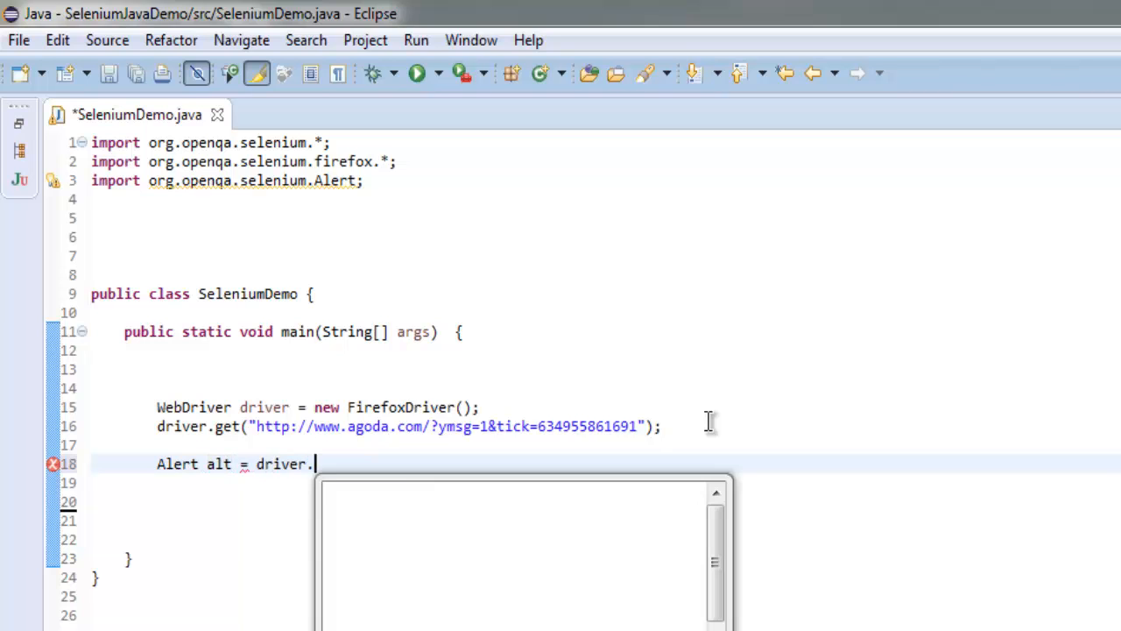
type("sw")
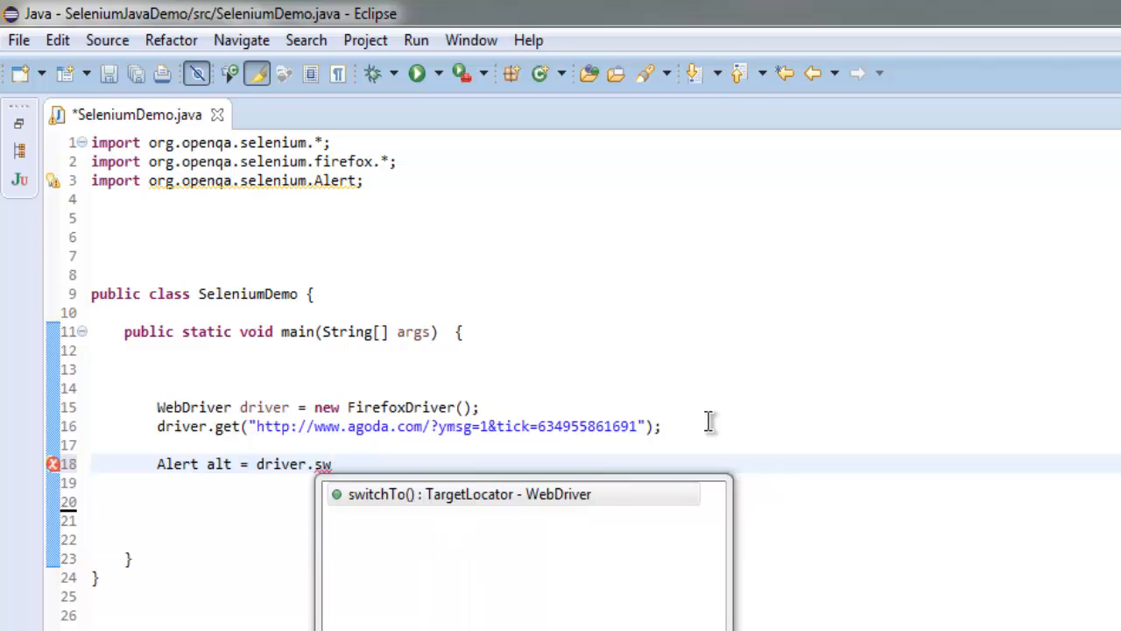
left_click(468, 493)
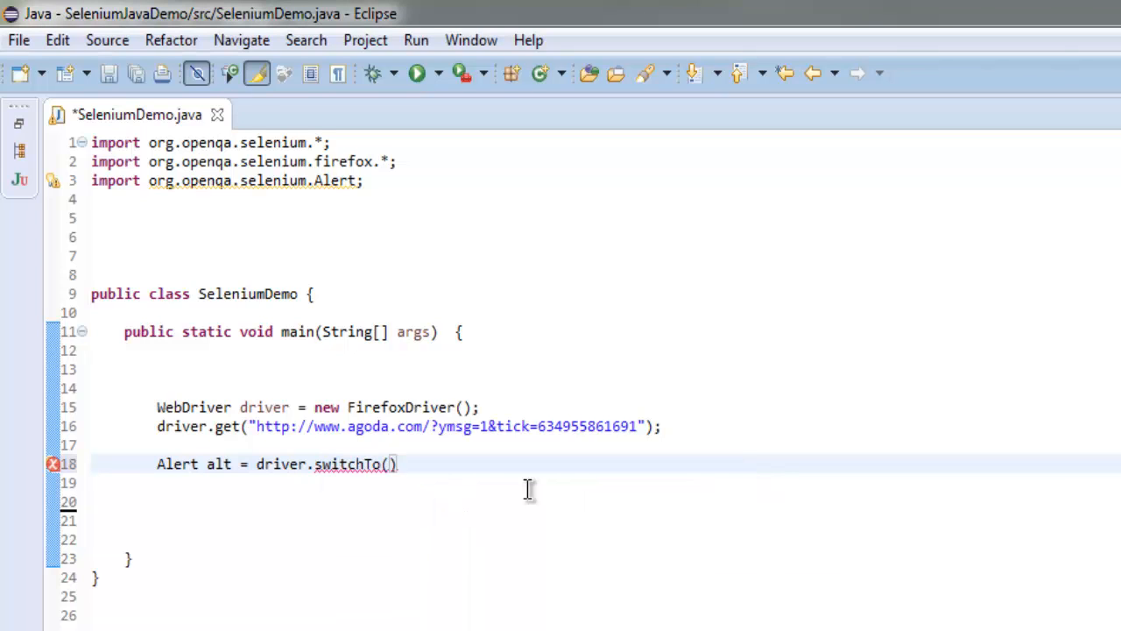
type(".alert(")
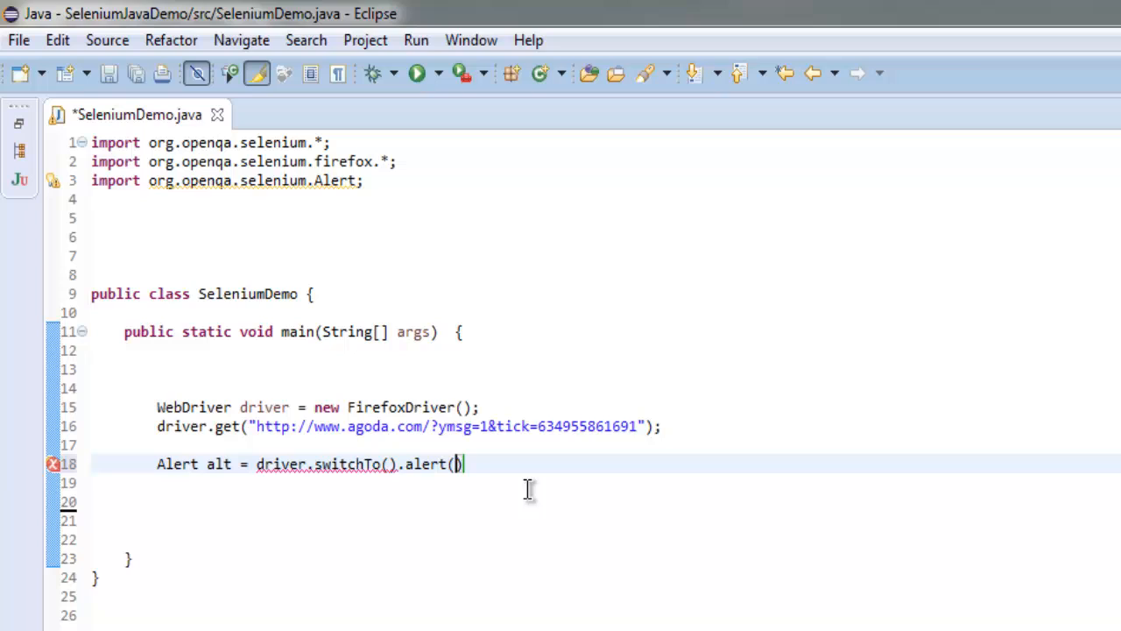
type(")")
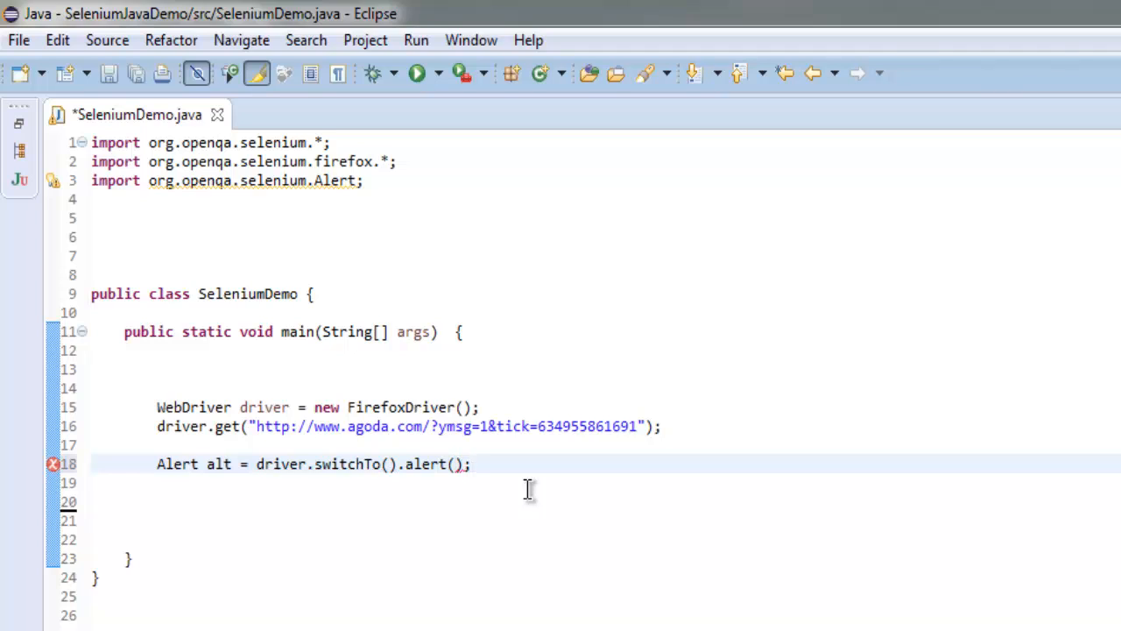
key("ctrl+s")
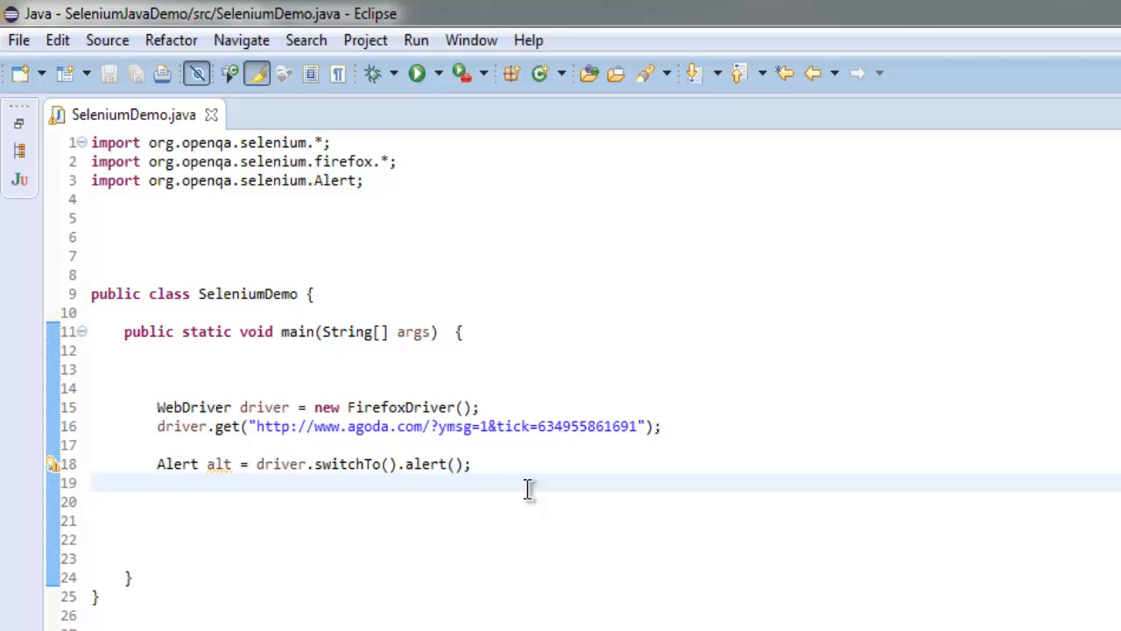
Write alt.accept(); on line 19 and run the Selenium program
type("al")
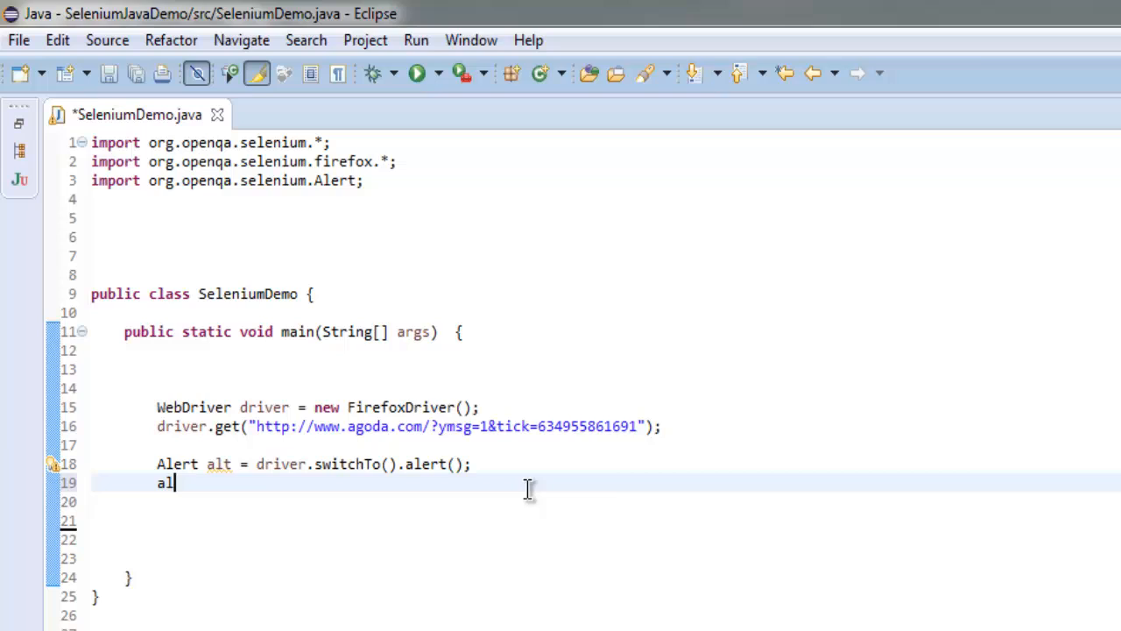
type(".")
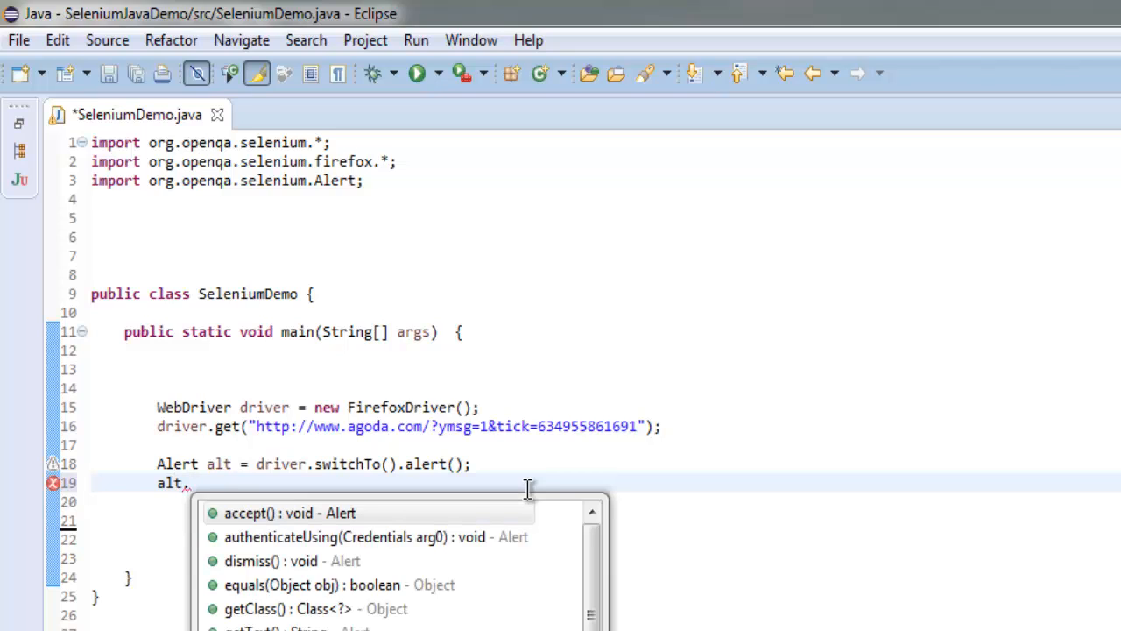
type("cc")
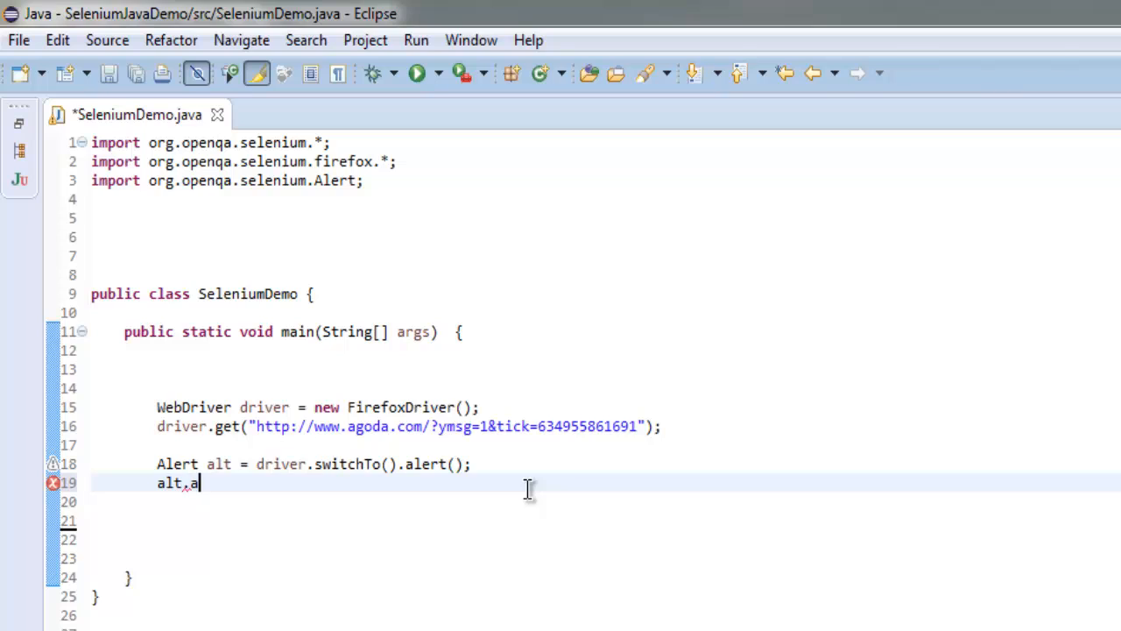
type("cce")
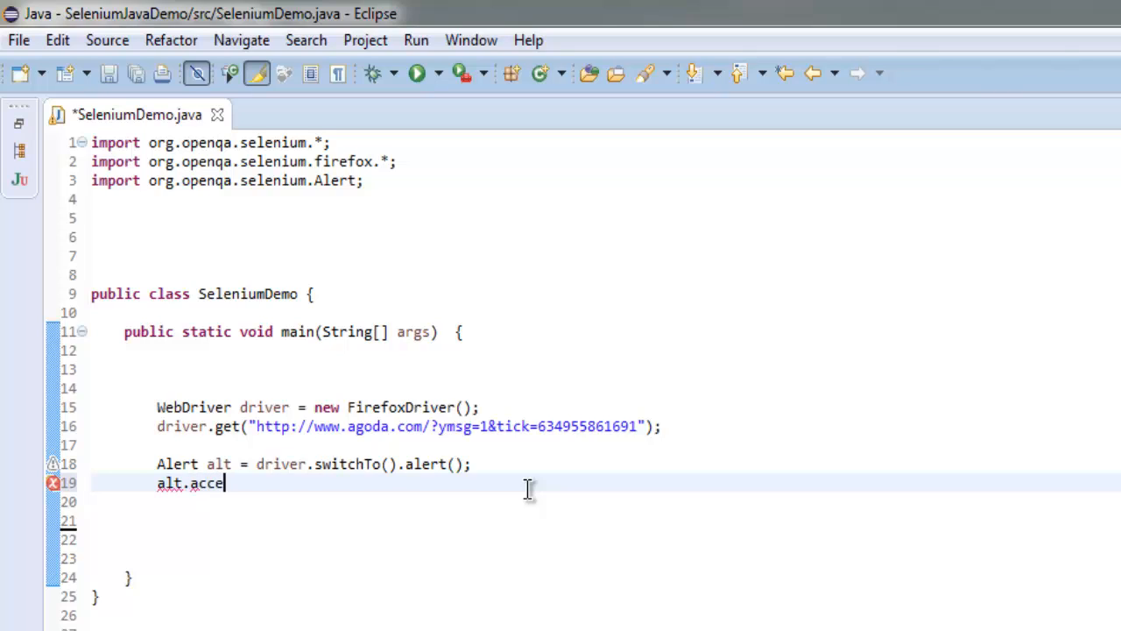
type("pt()")
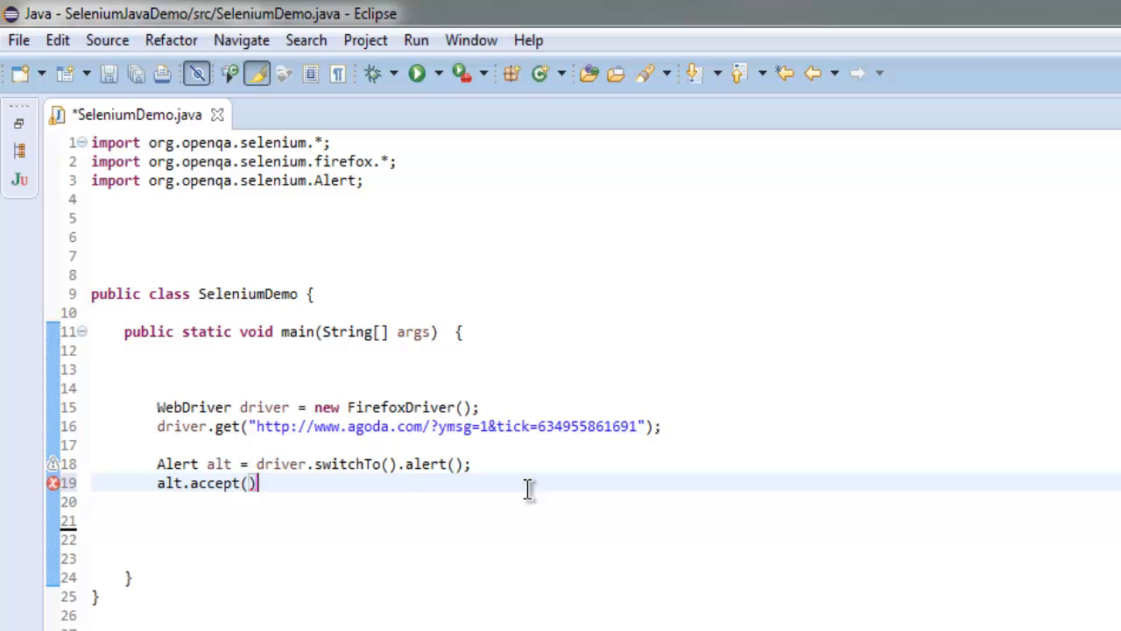
type(";")
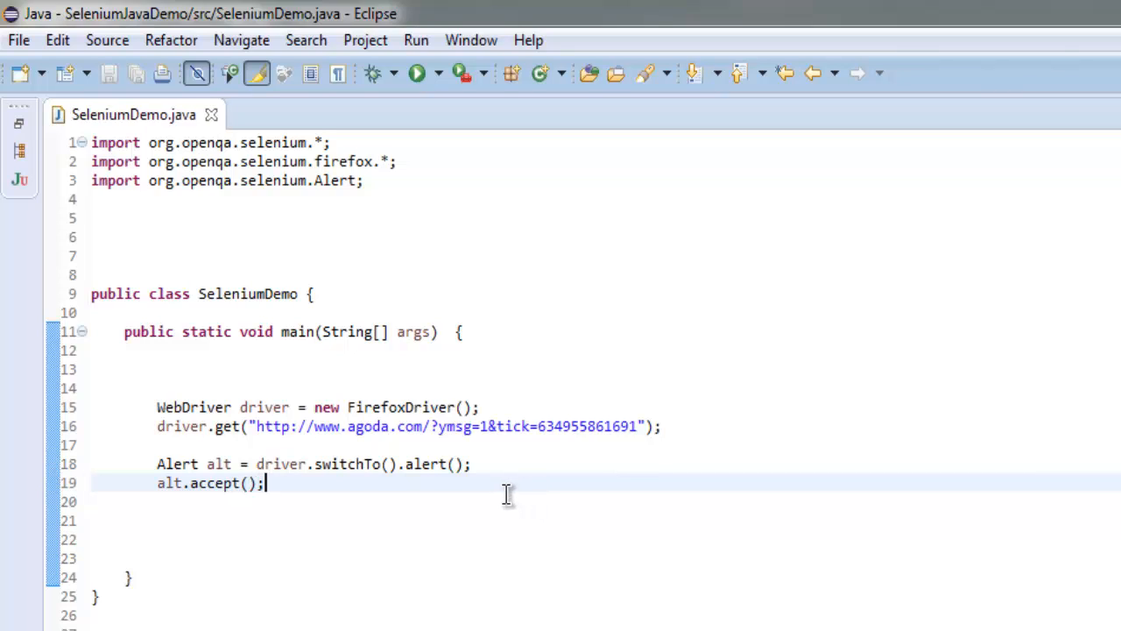
mouse_move(471, 315)
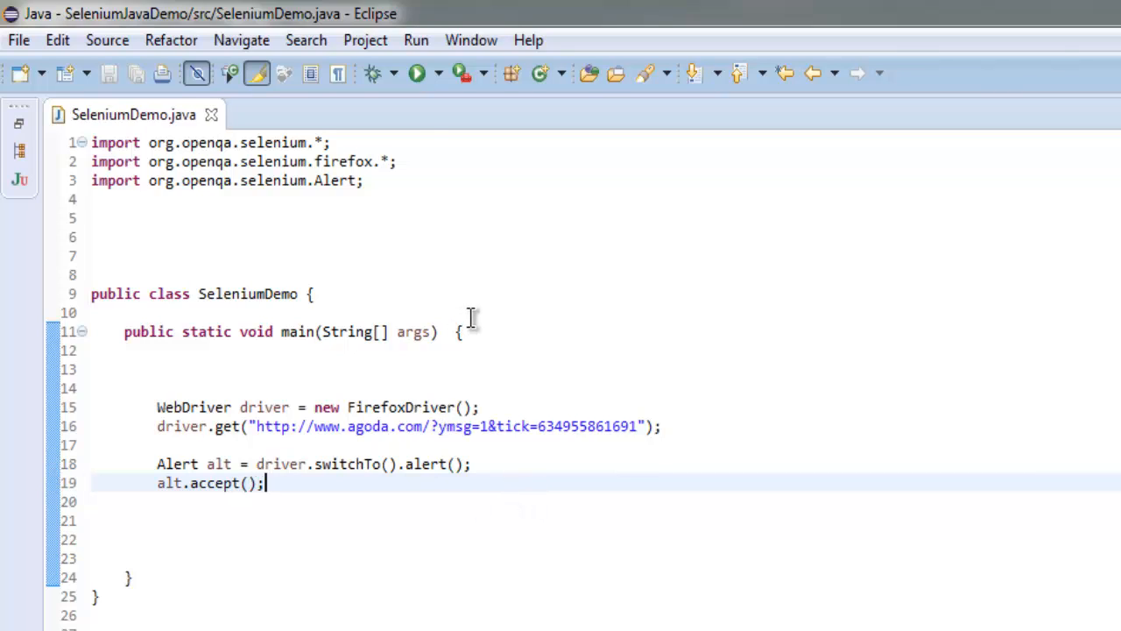
left_click(416, 39)
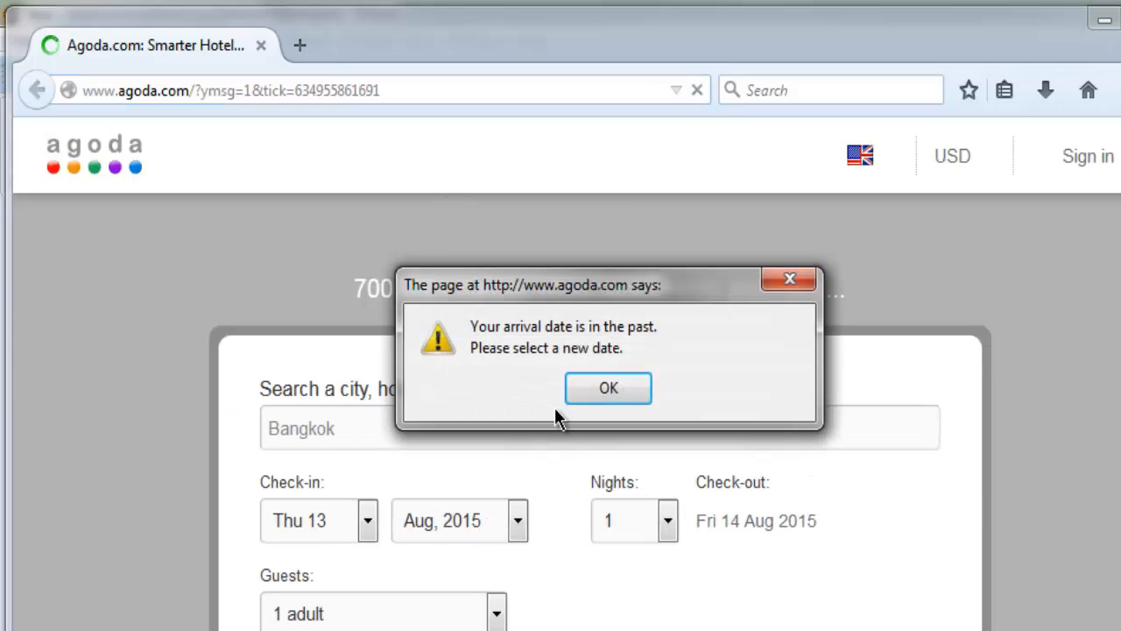
Close Agoda's past-arrival-date alert in Firefox, revealing the Bangkok search form
left_click(608, 388)
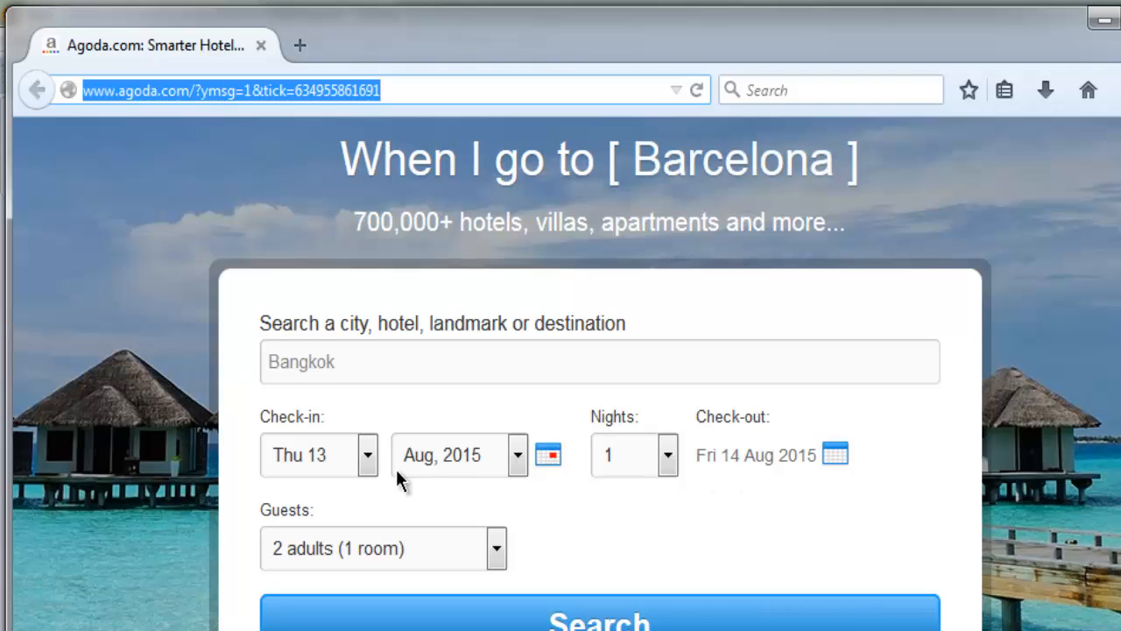
mouse_move(797, 498)
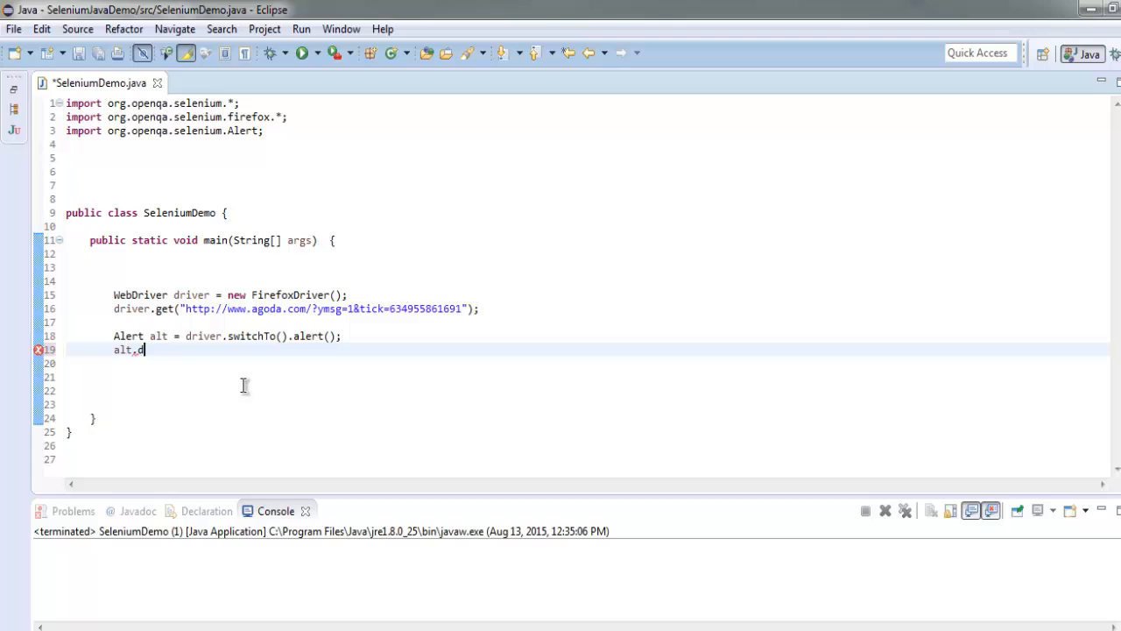
Change alt.accept() to alt.dismiss() on line 19 and rerun the program
type("ismiss();")
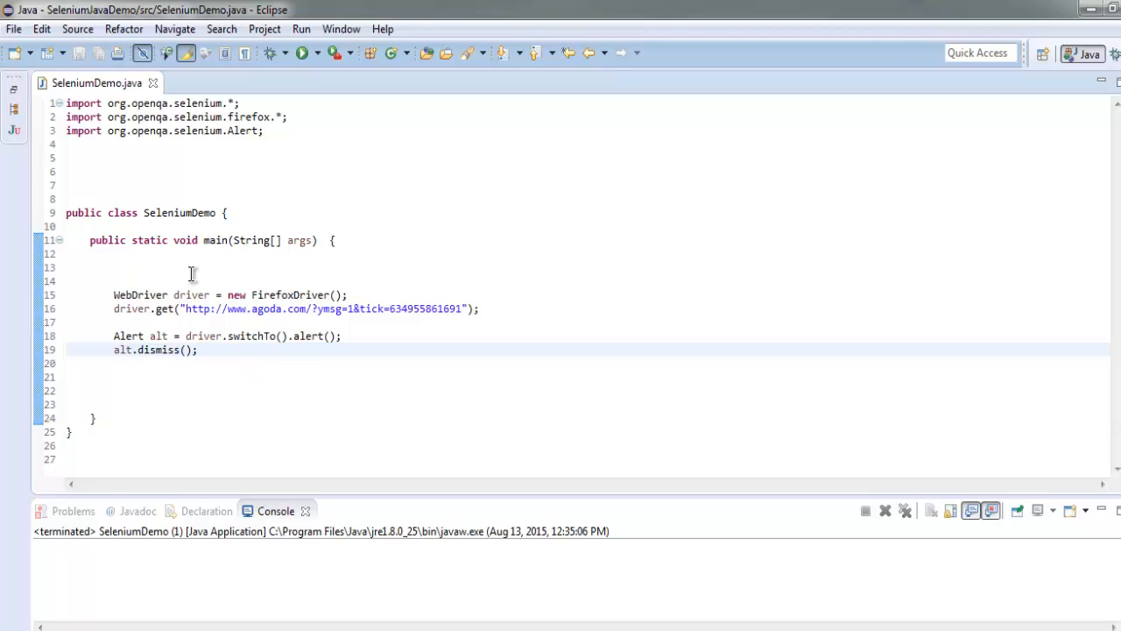
left_click(301, 29)
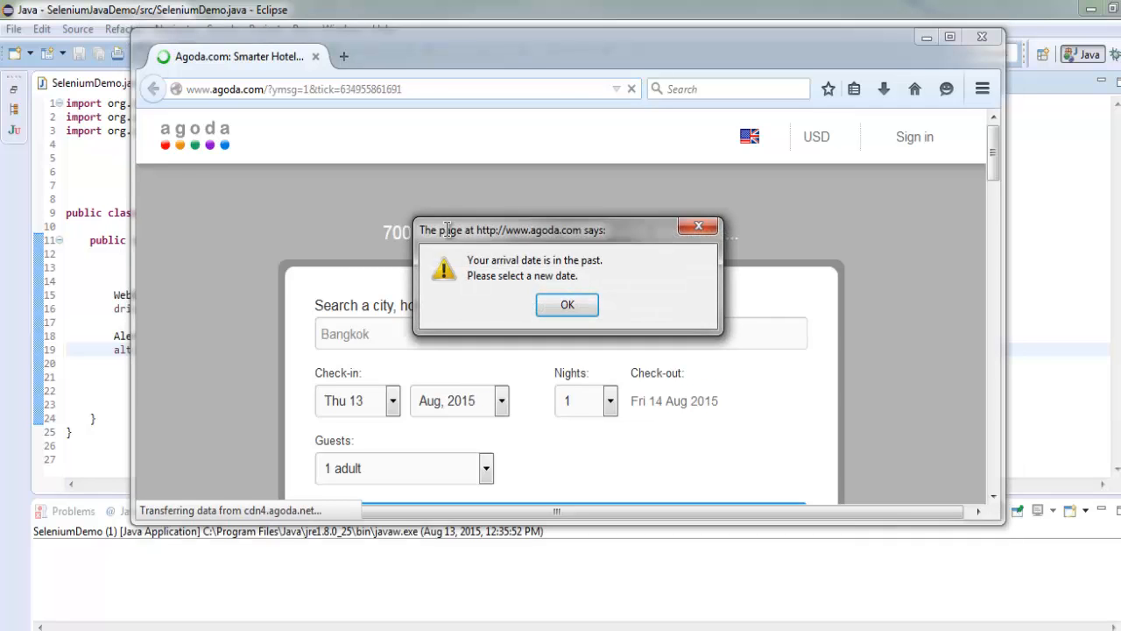
Check Agoda's Bangkok search page in Firefox after the program dismisses the alert
left_click(567, 304)
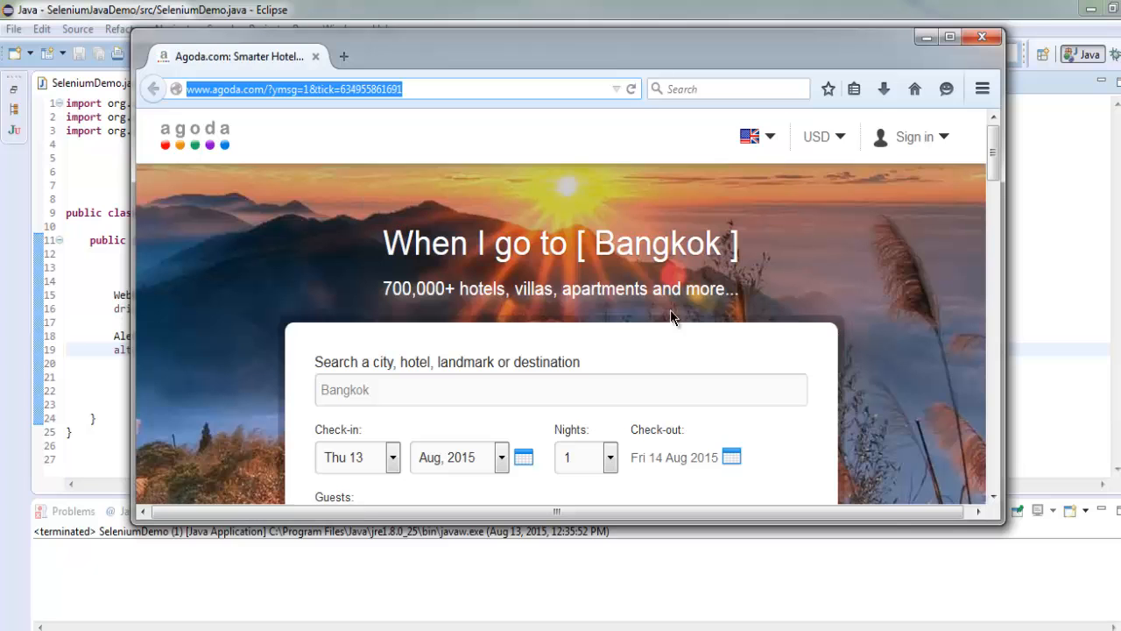
scroll("down", 3)
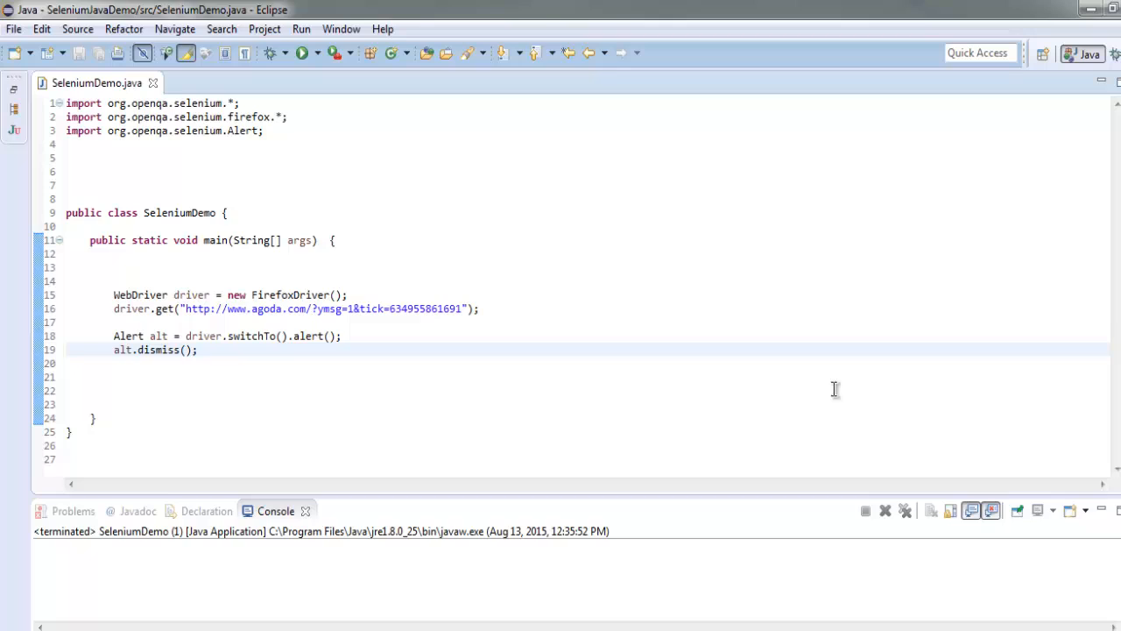
mouse_move(505, 318)
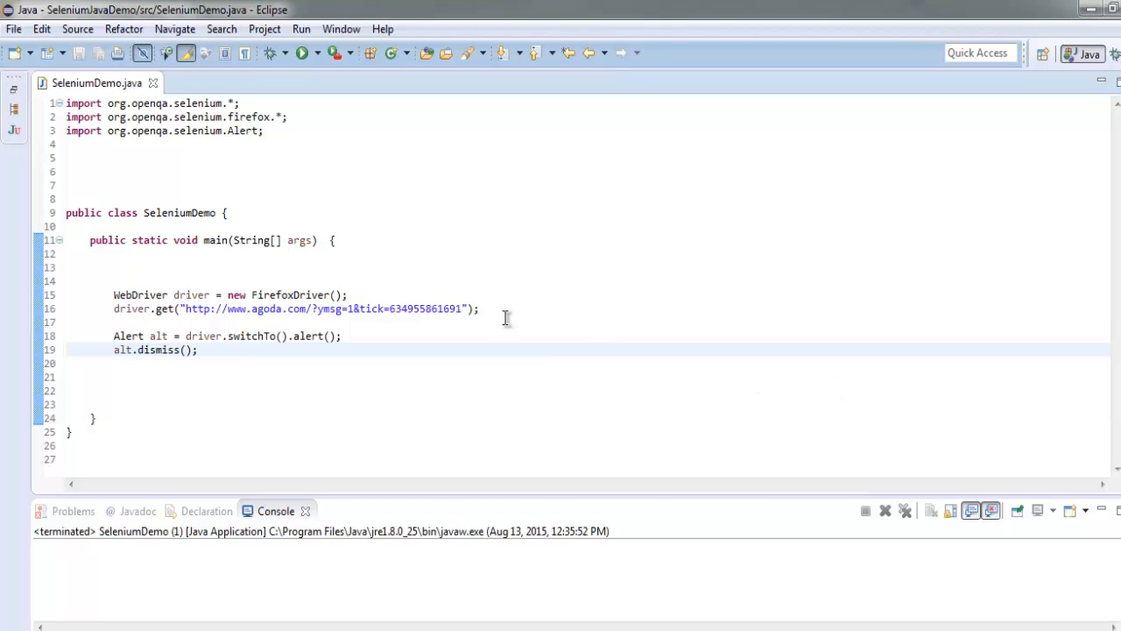
left_click(198, 349)
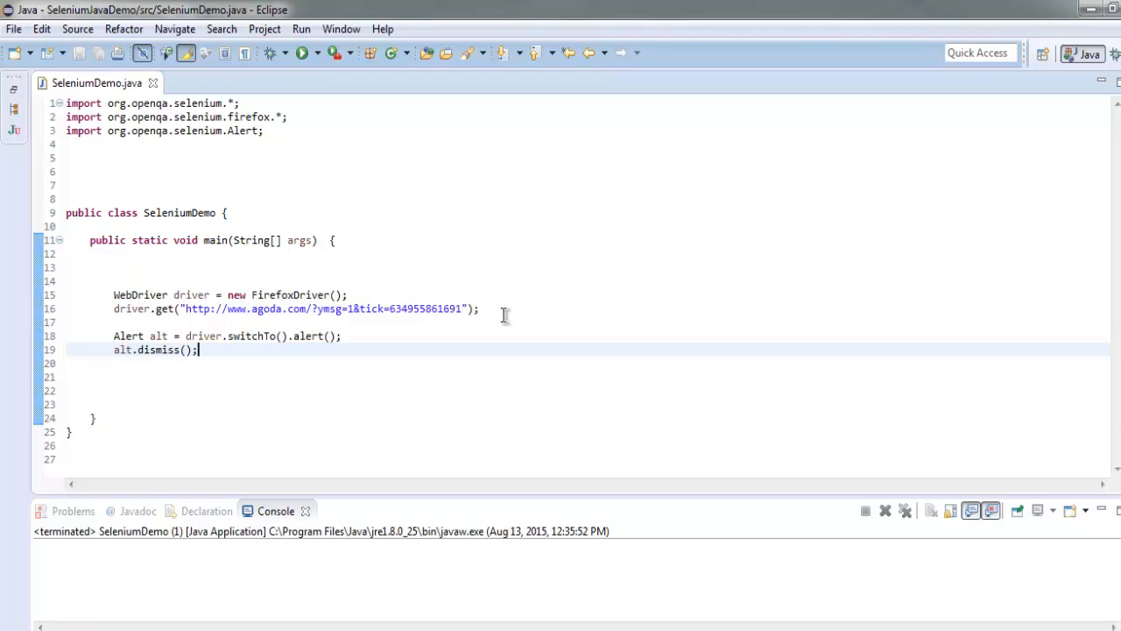
mouse_move(297, 166)
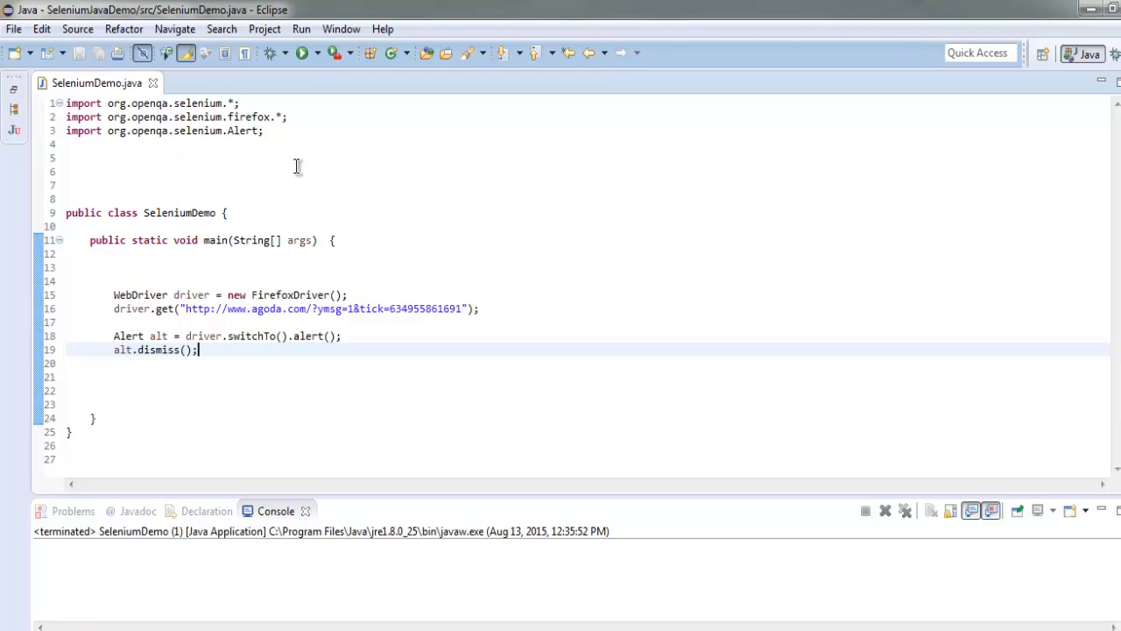